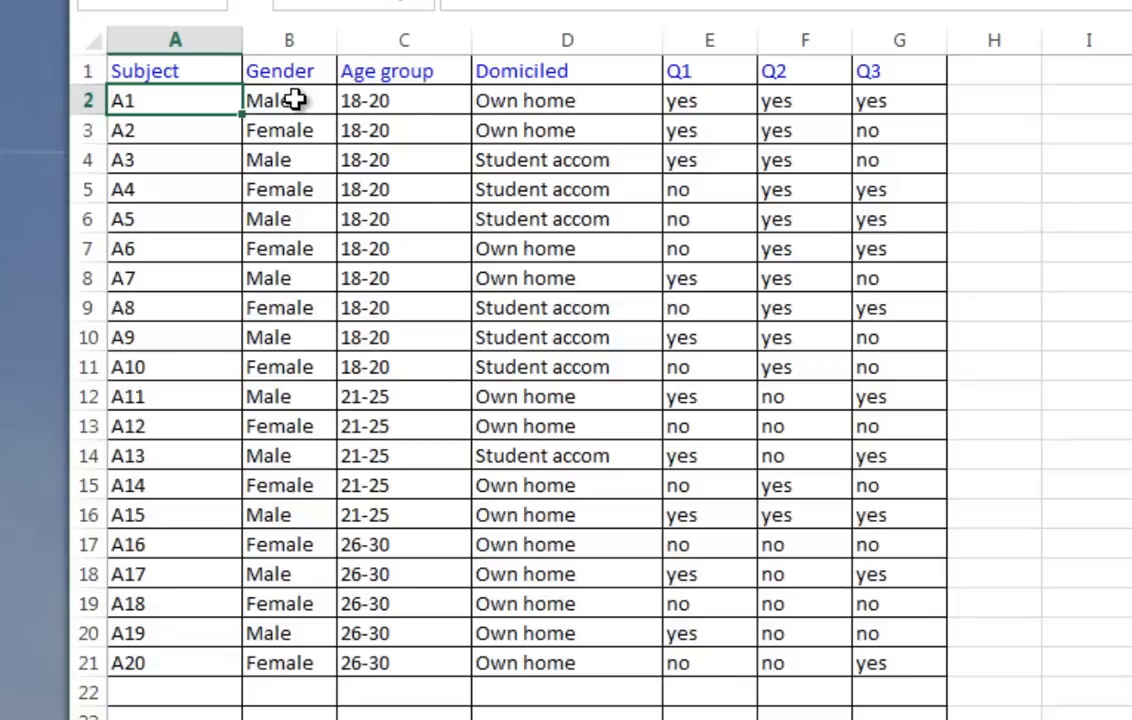
Start a new Excel data connection and clear the stray selection of empty rows below the data.
click(174, 40)
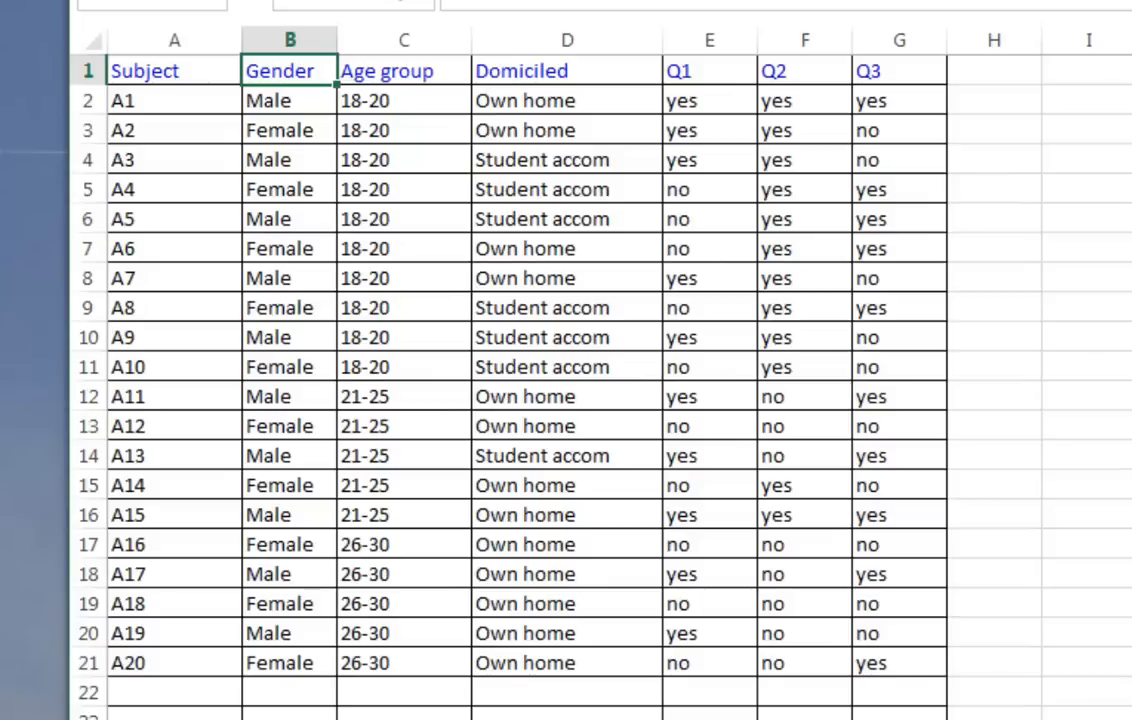
mouse_move(210, 712)
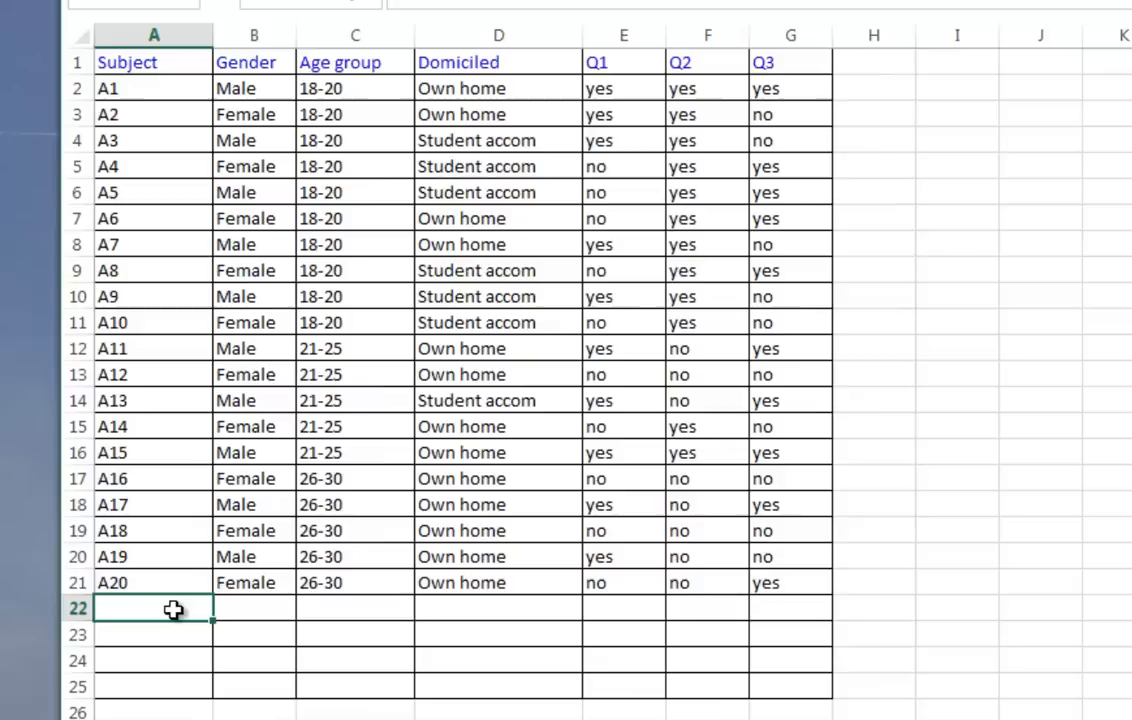
drag(154, 608, 788, 688)
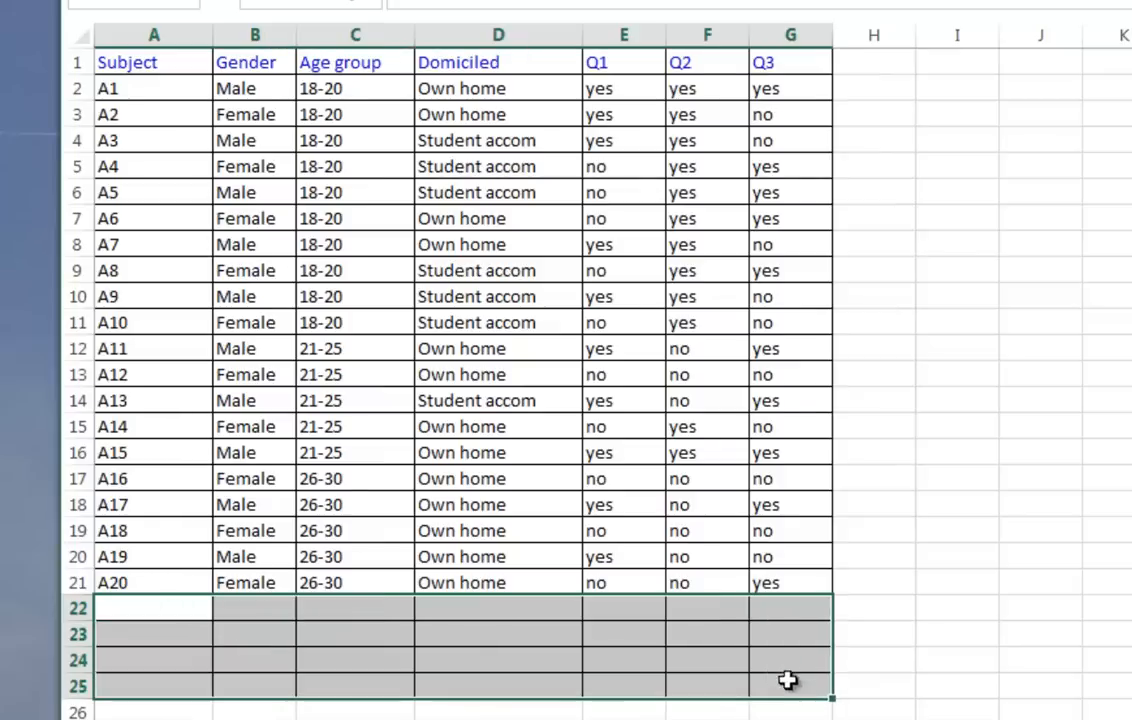
mouse_move(944, 592)
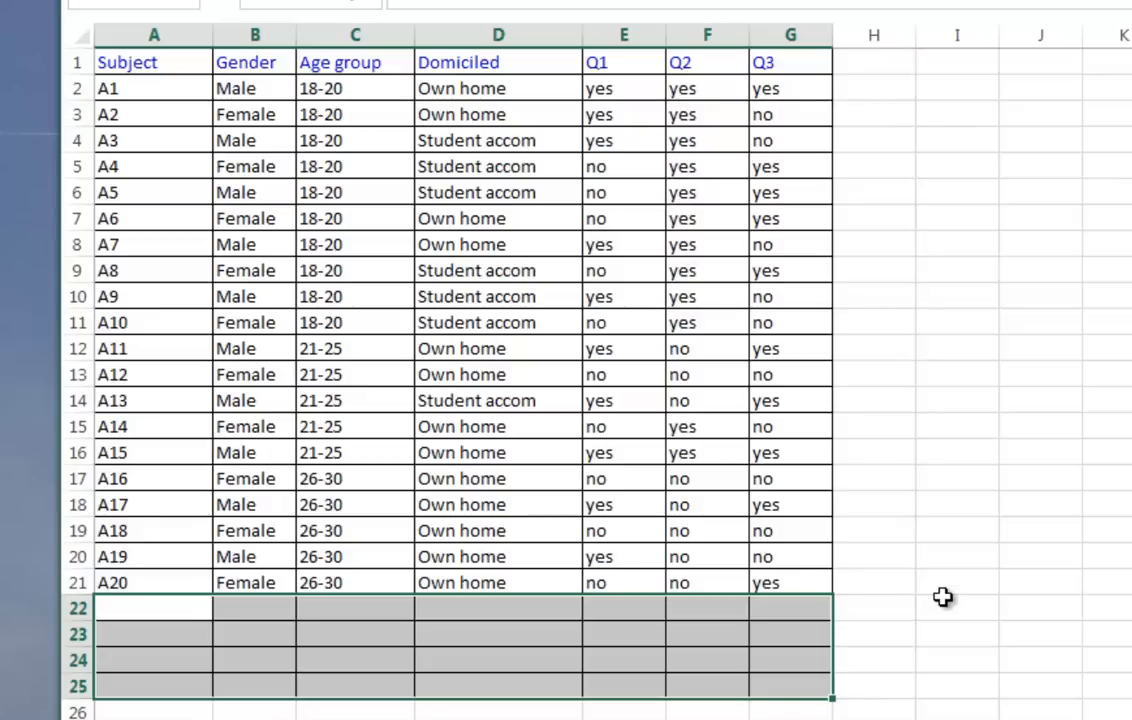
click(956, 530)
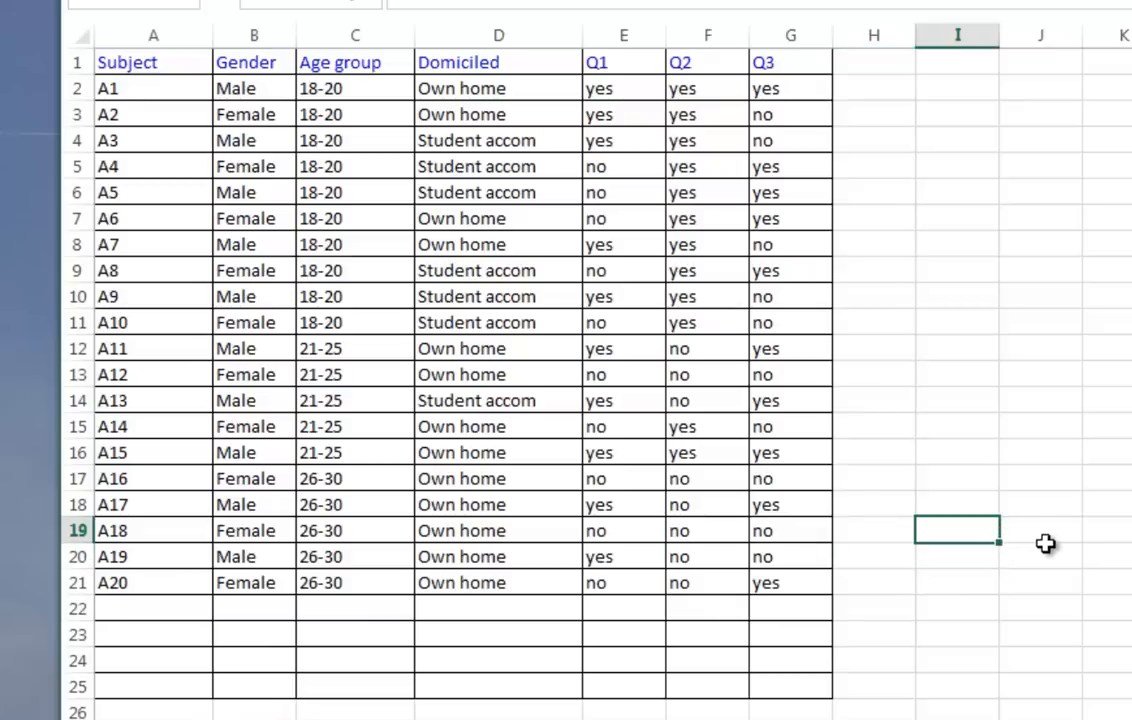
mouse_move(1088, 536)
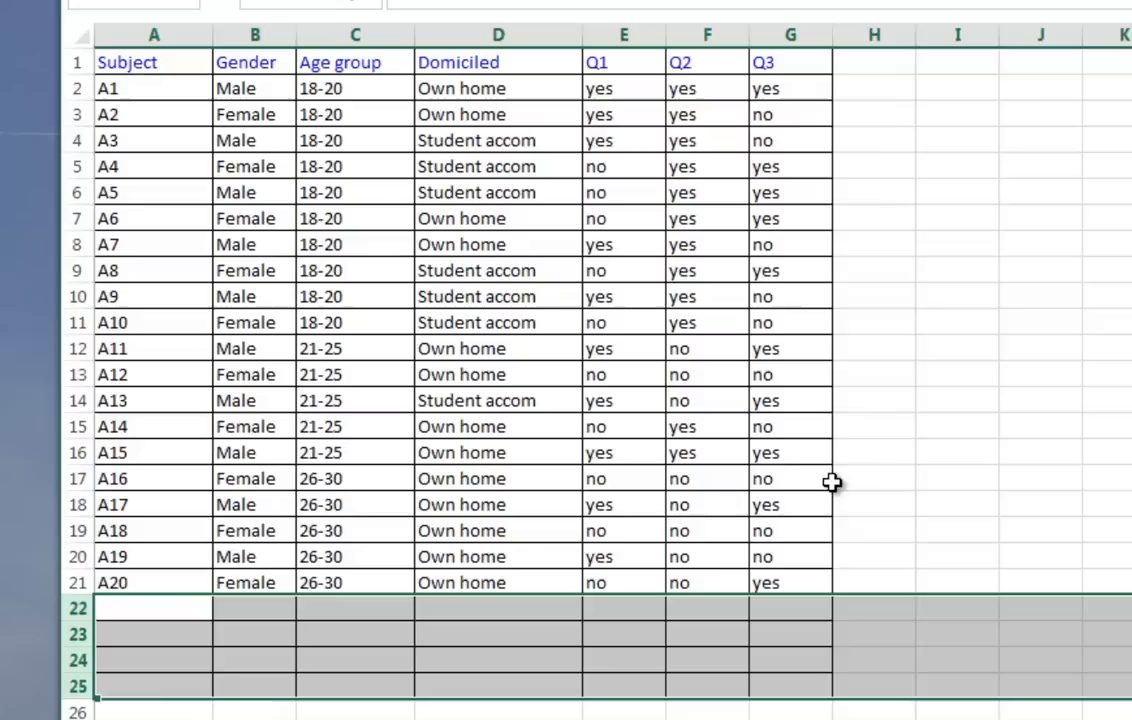
mouse_move(832, 488)
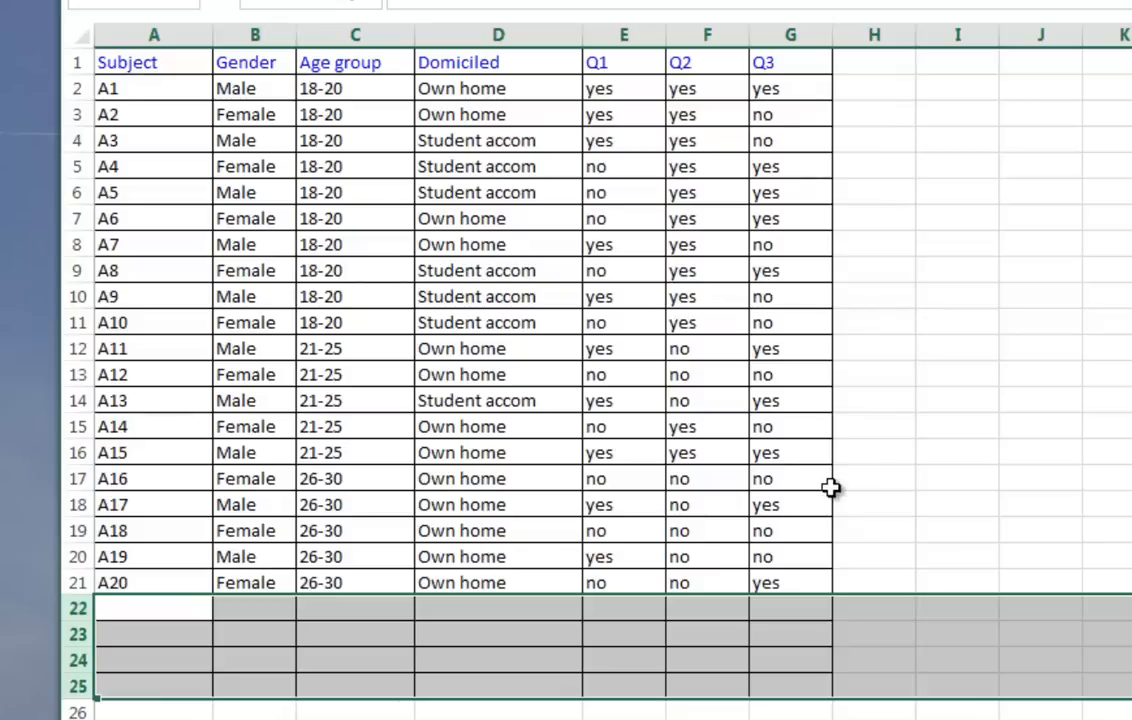
mouse_move(832, 488)
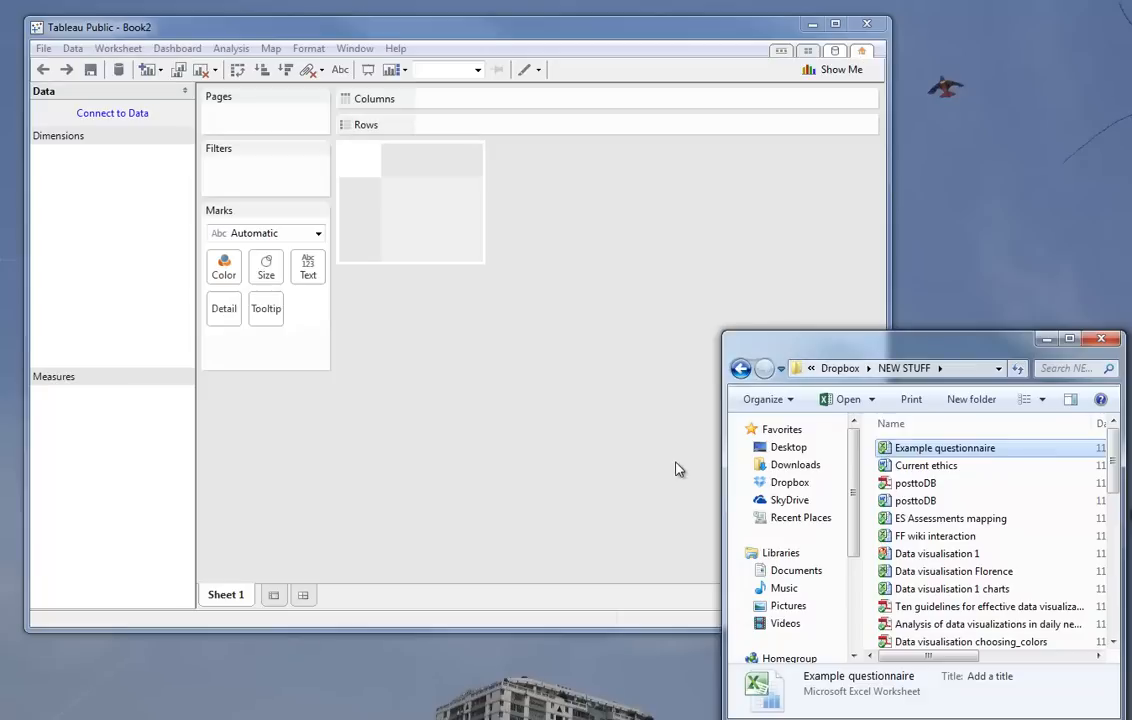
Connect to Sheet1 of Example questionnaire.xlsx with field names in the first row.
double_click(944, 448)
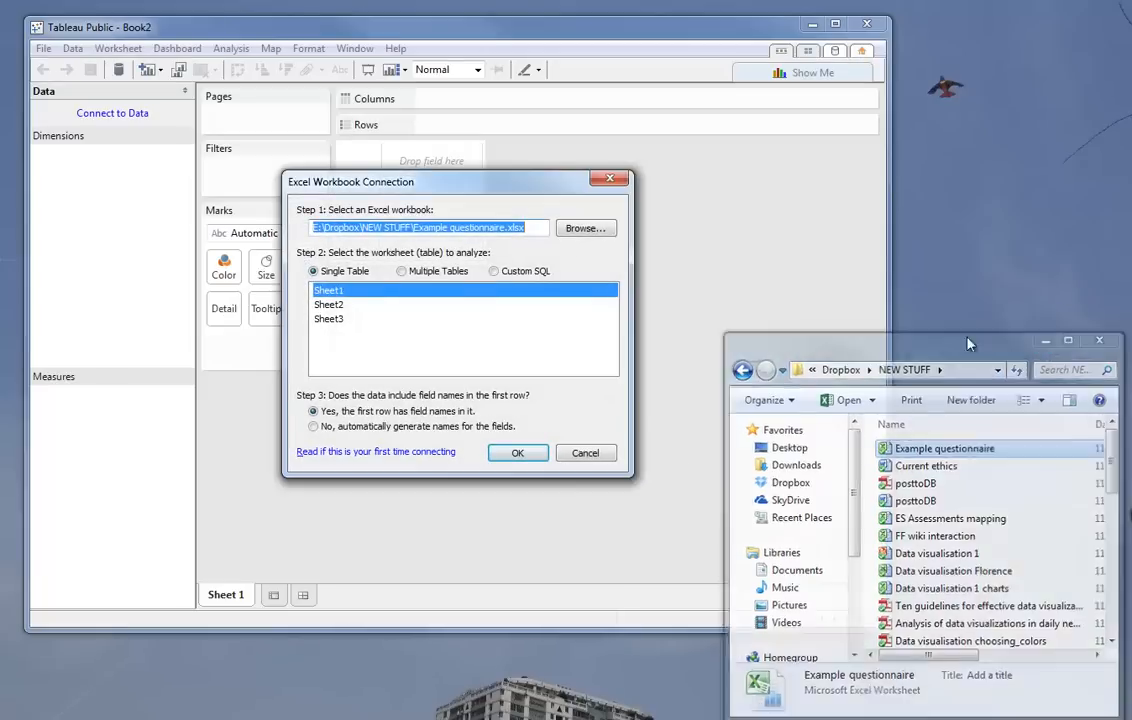
click(516, 452)
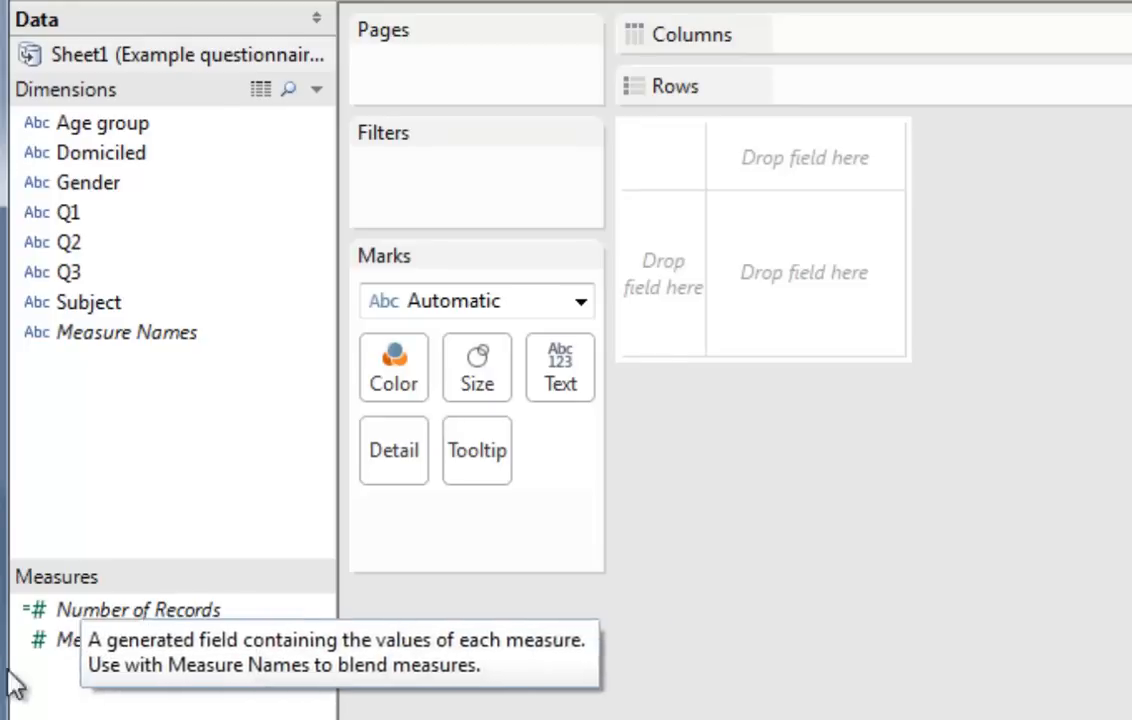
mouse_move(40, 320)
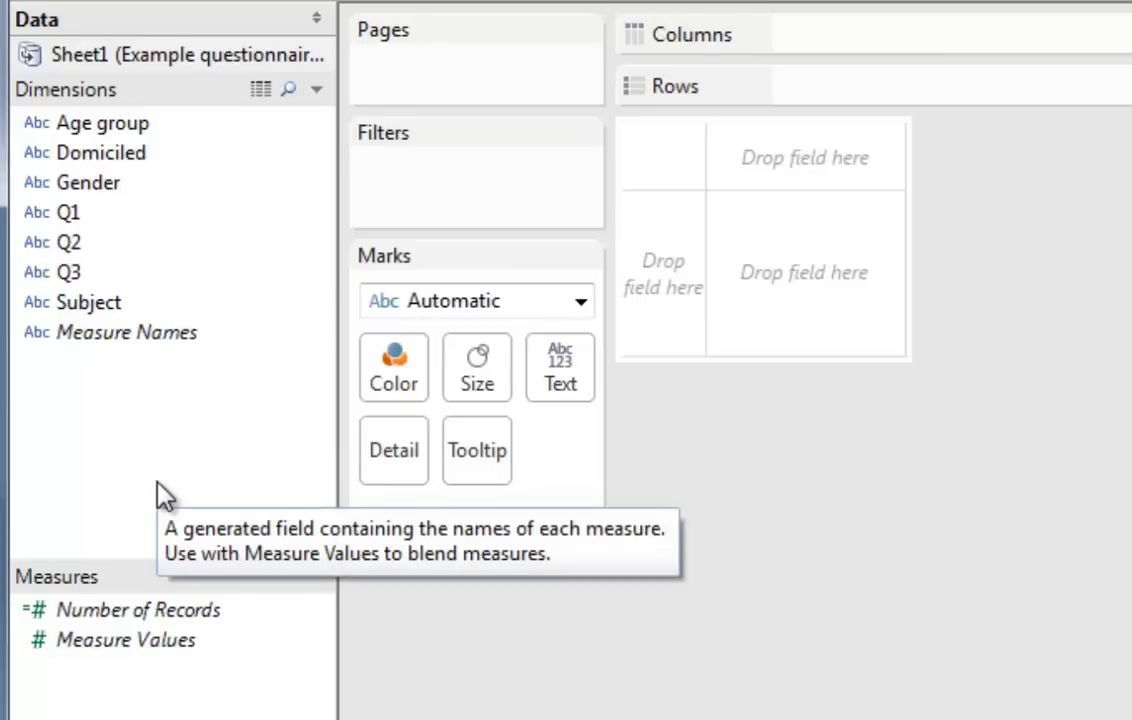
mouse_move(160, 448)
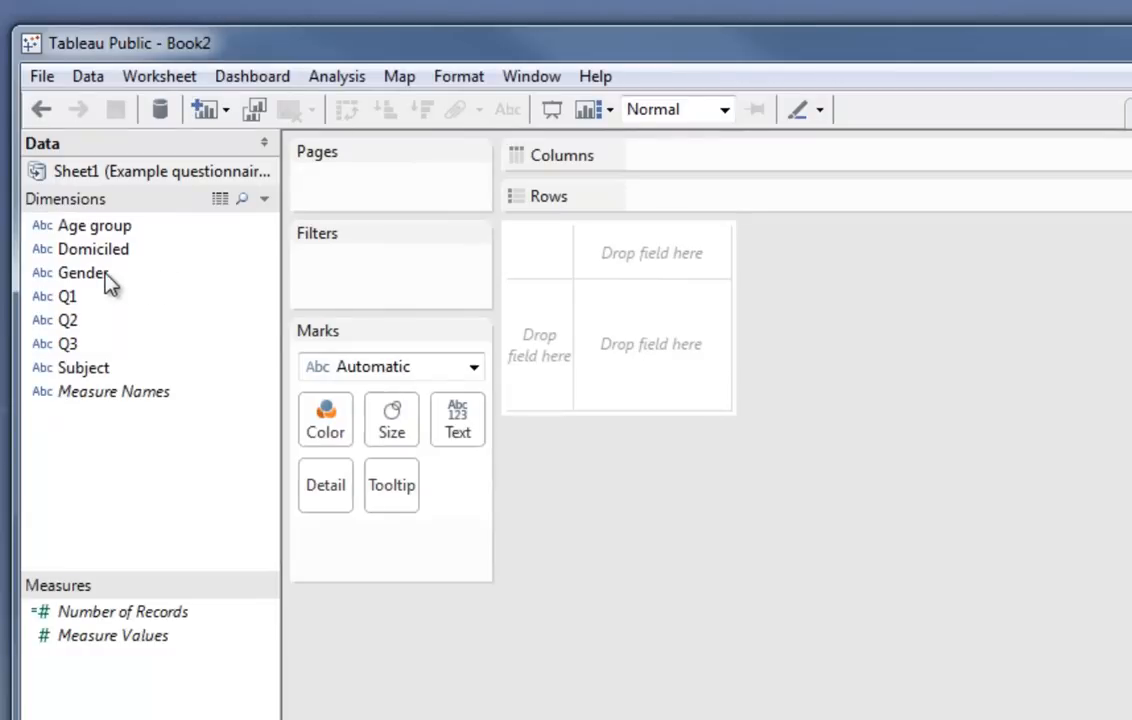
Place Gender, Age group and Domiciled on the Rows shelf as three row levels.
click(84, 272)
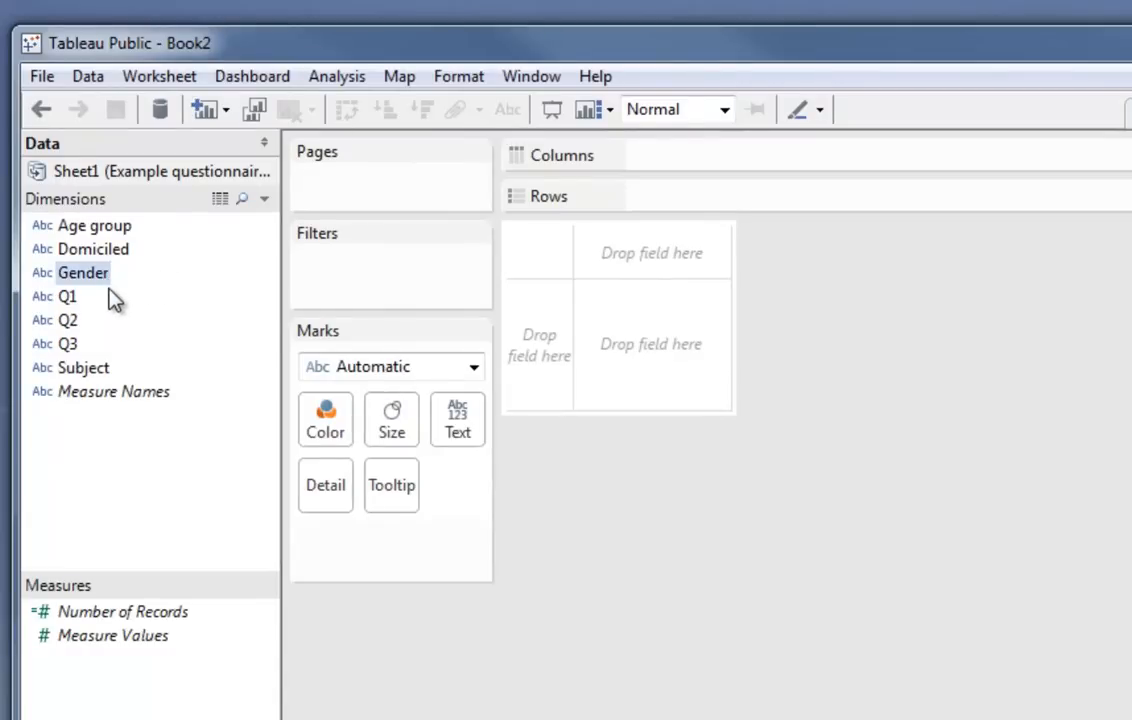
drag(84, 272, 708, 216)
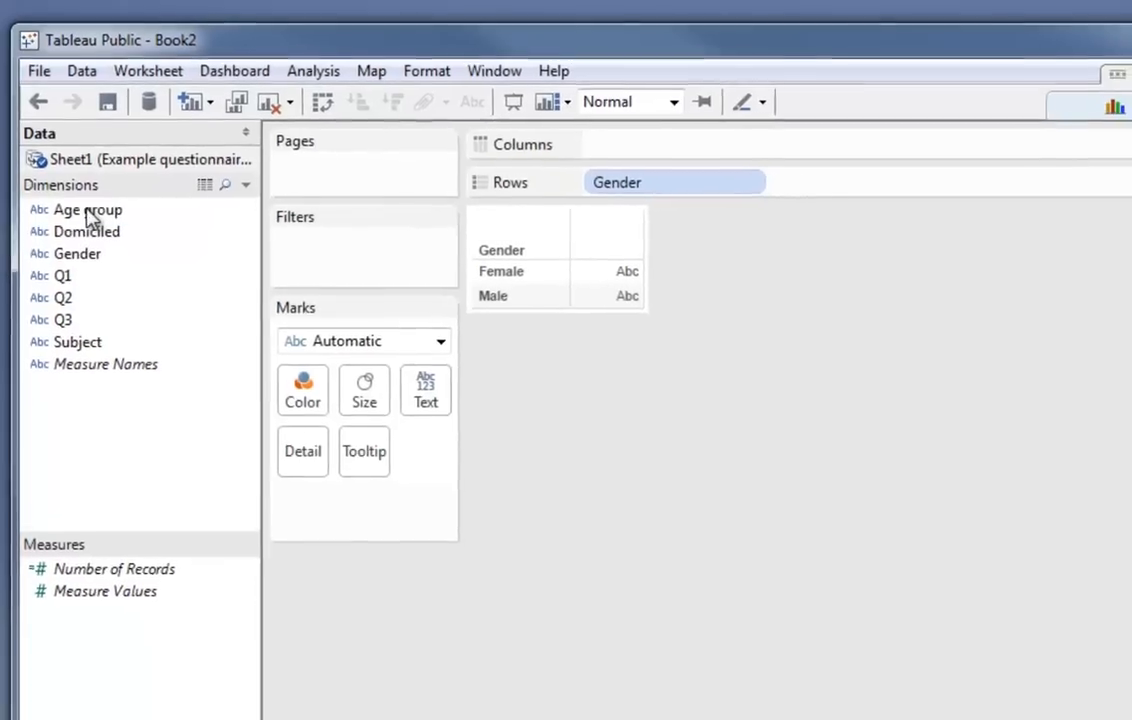
drag(84, 210, 810, 182)
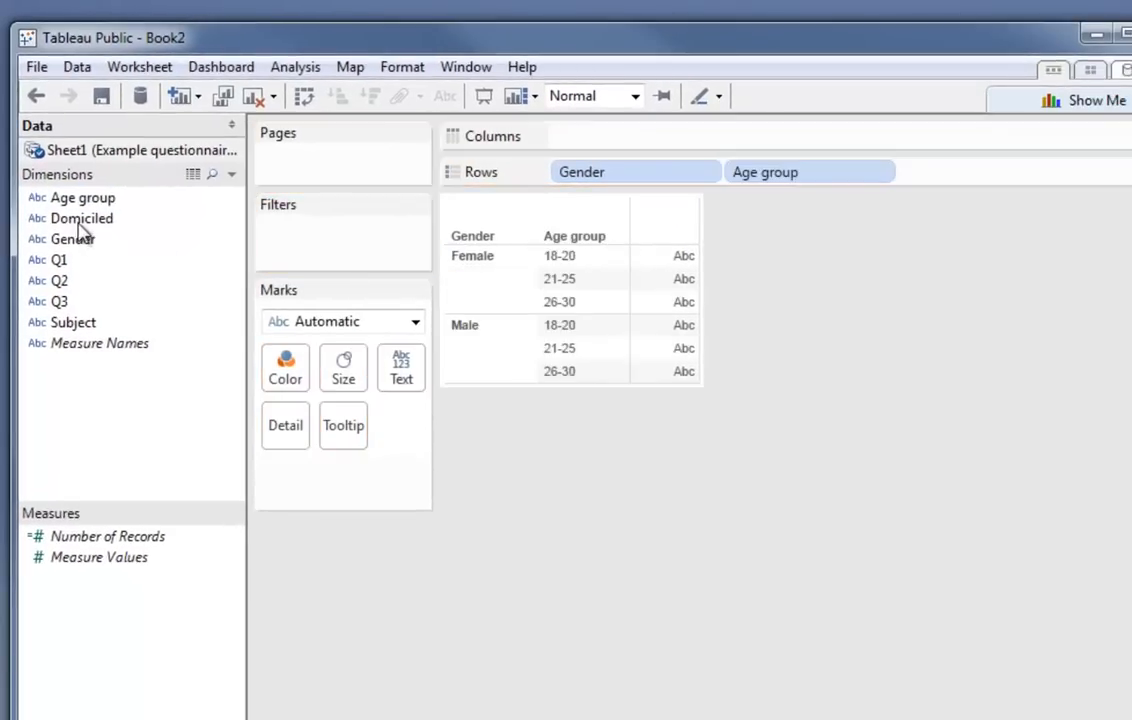
drag(80, 218, 936, 172)
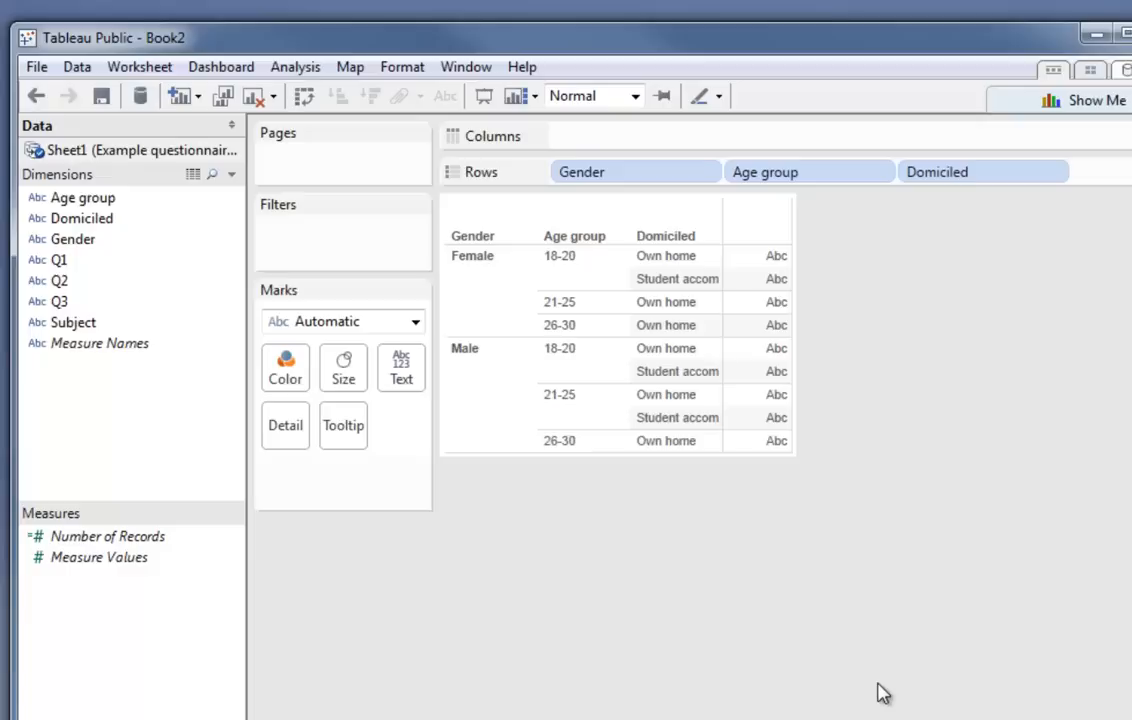
mouse_move(652, 616)
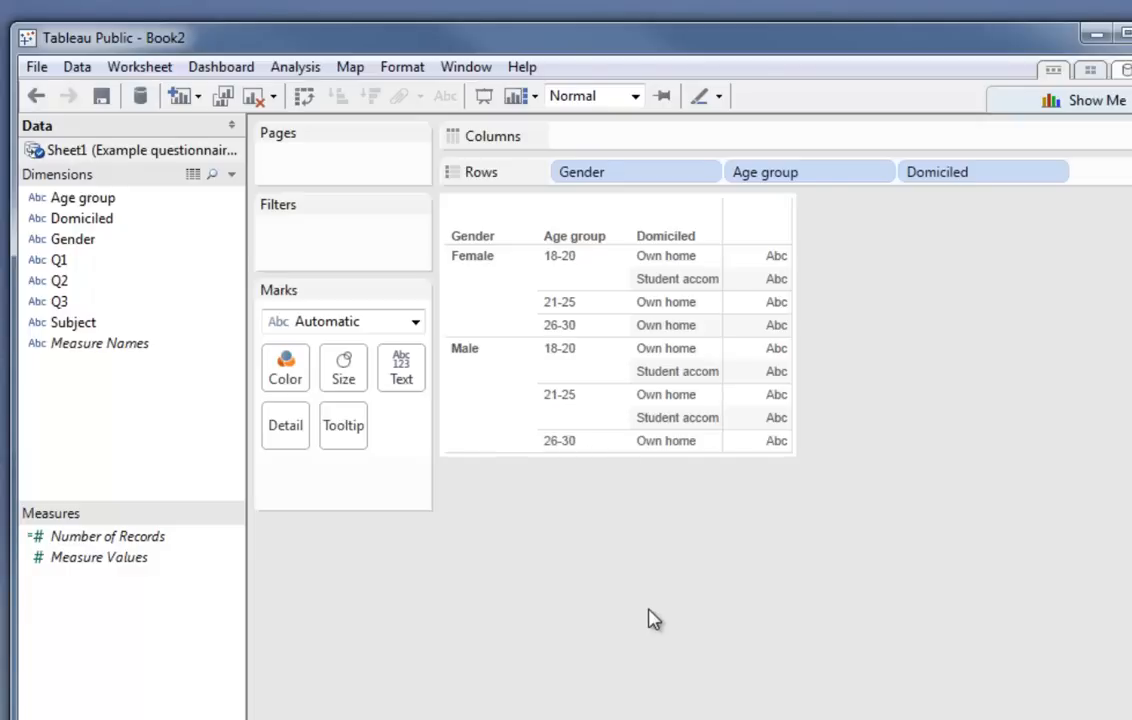
mouse_move(772, 466)
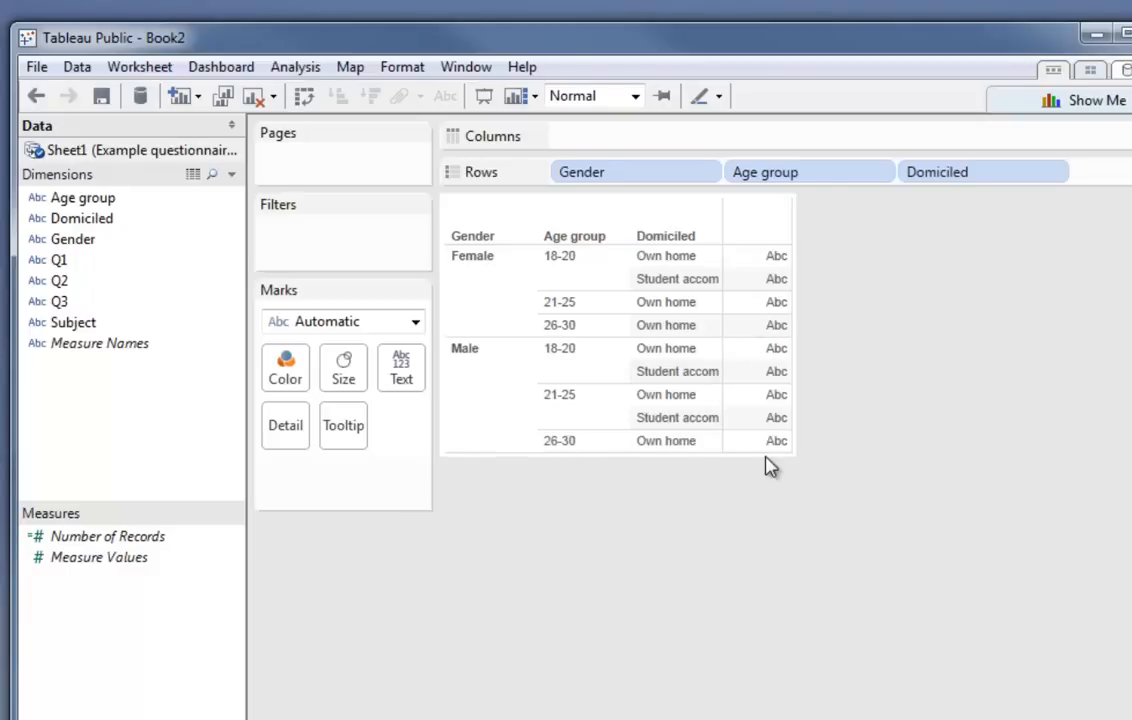
Drop Measure Values onto the table to fill it with record counts.
click(100, 556)
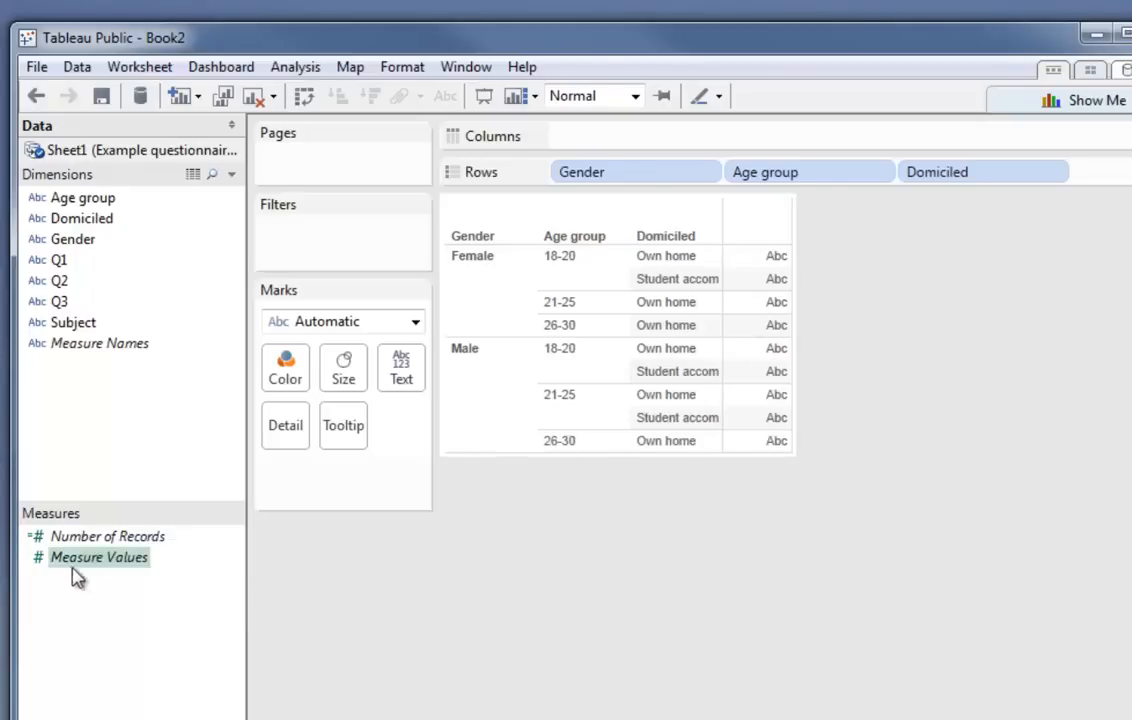
drag(98, 556, 330, 462)
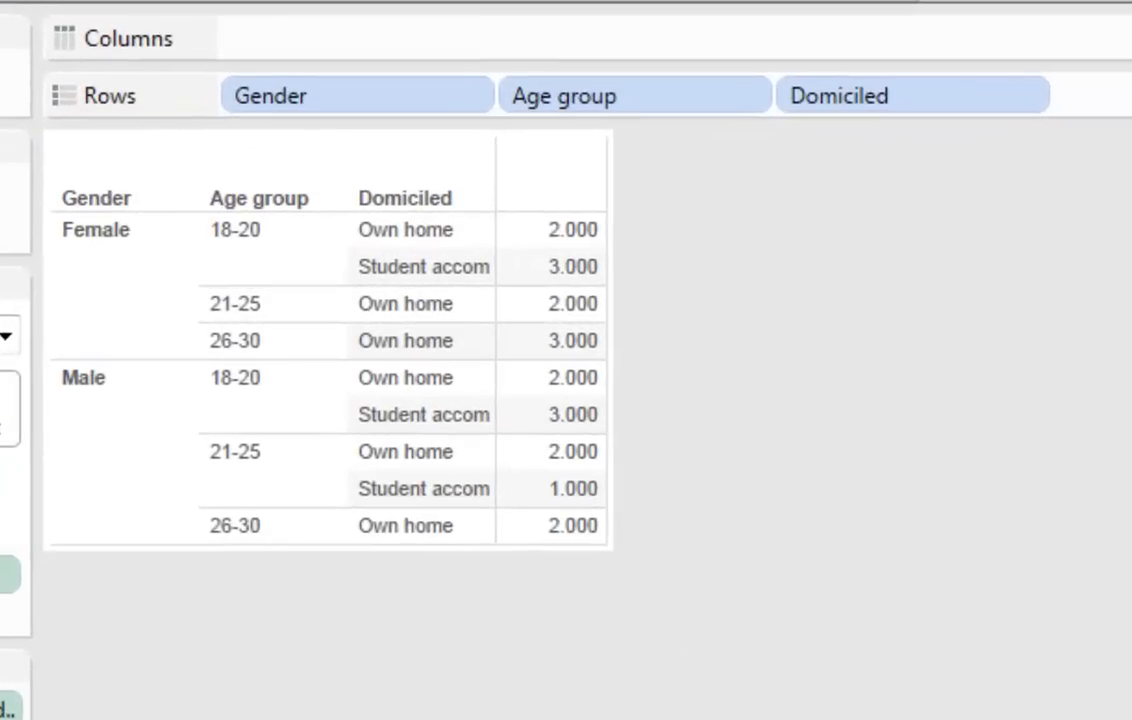
mouse_move(784, 136)
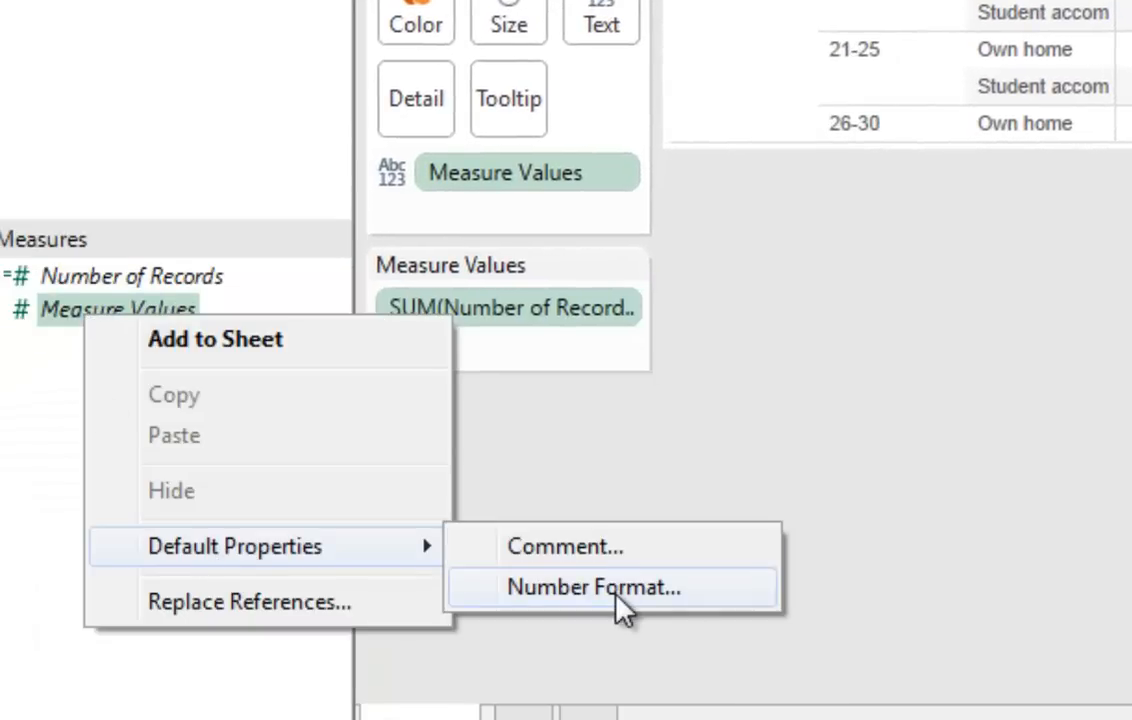
Set Measure Values' default number format to Number (Custom) with 0 decimal places.
click(592, 588)
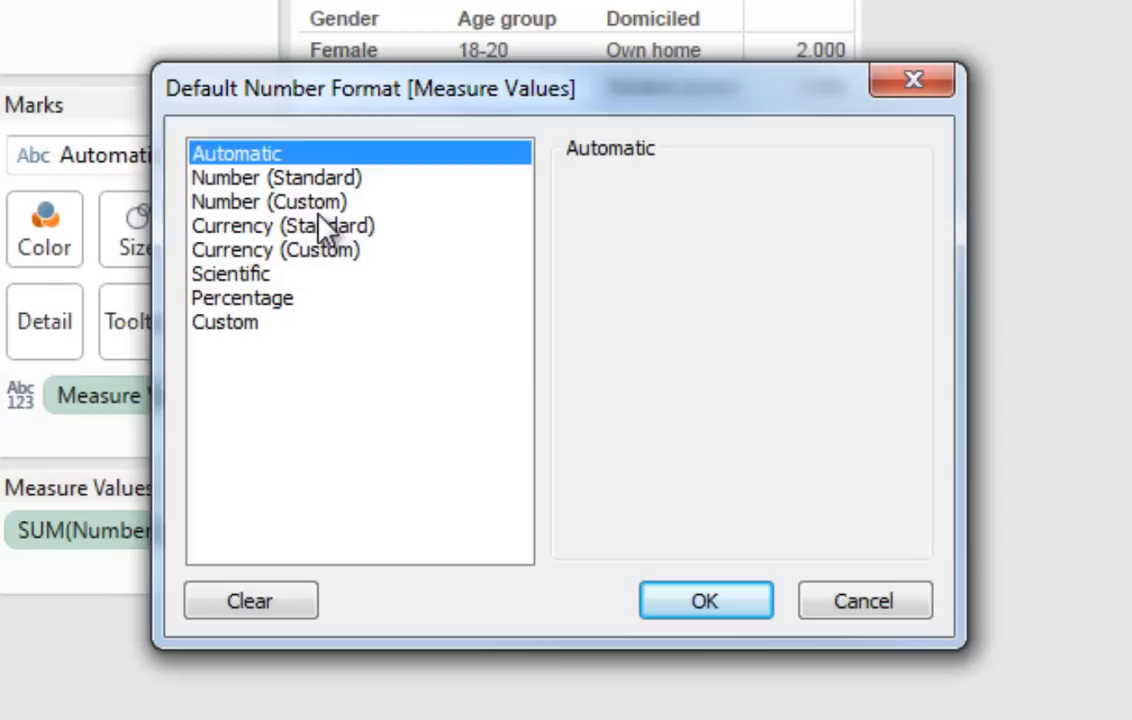
click(268, 200)
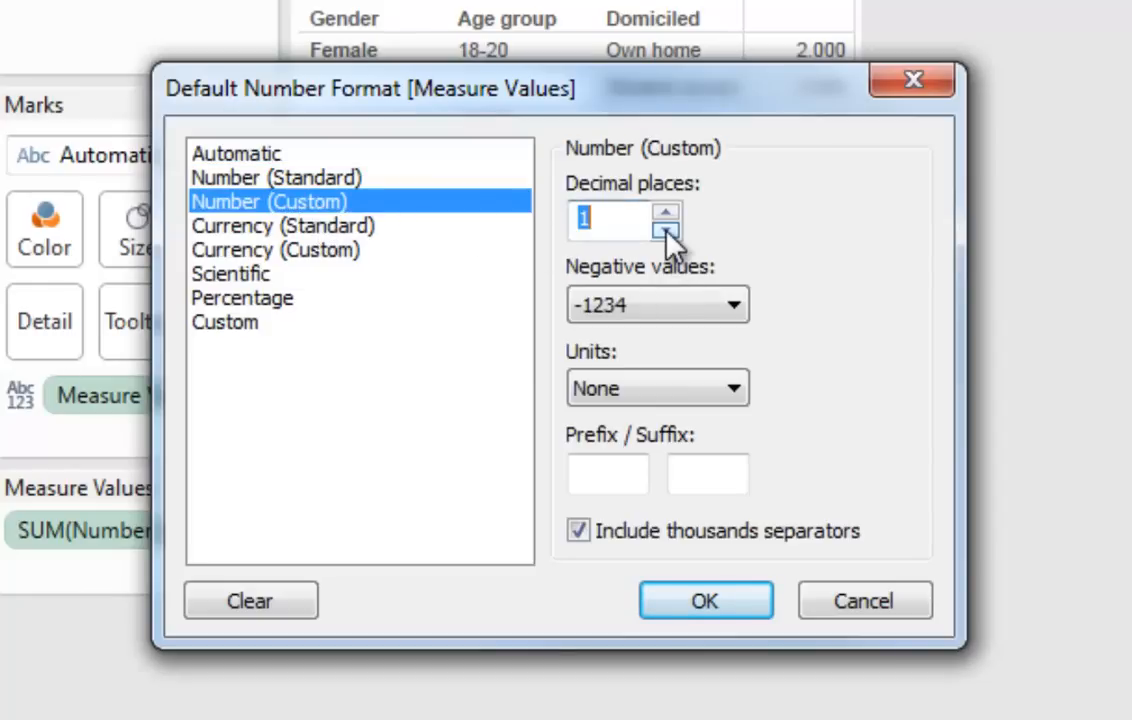
click(704, 600)
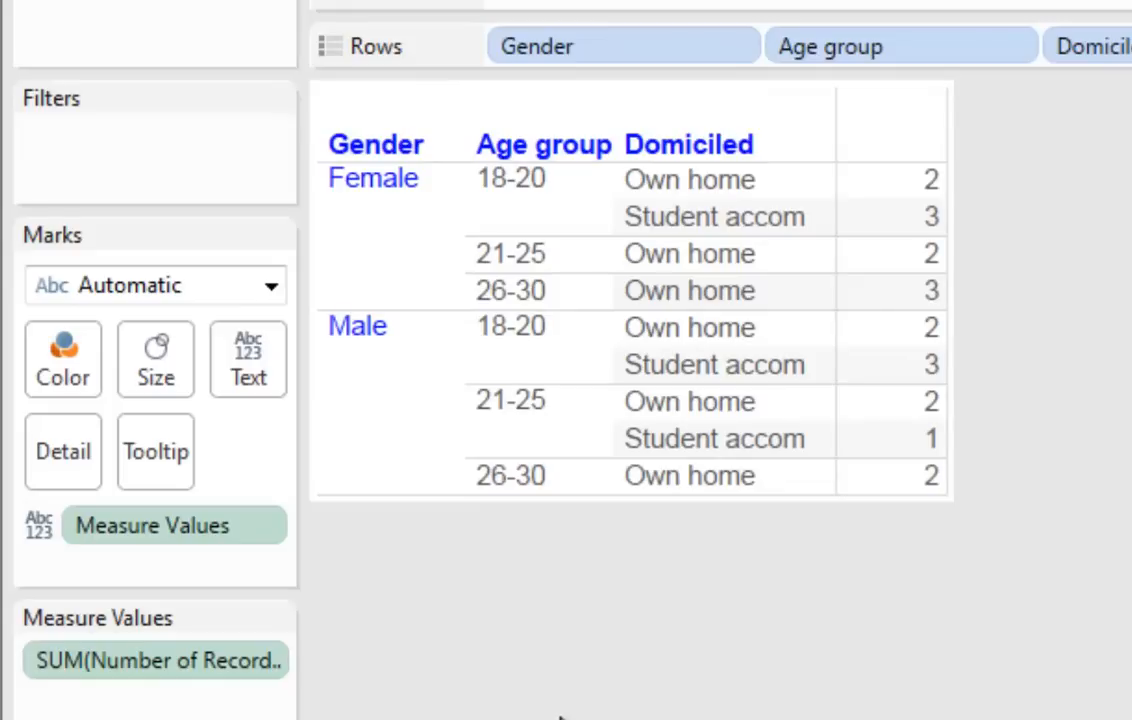
mouse_move(1008, 688)
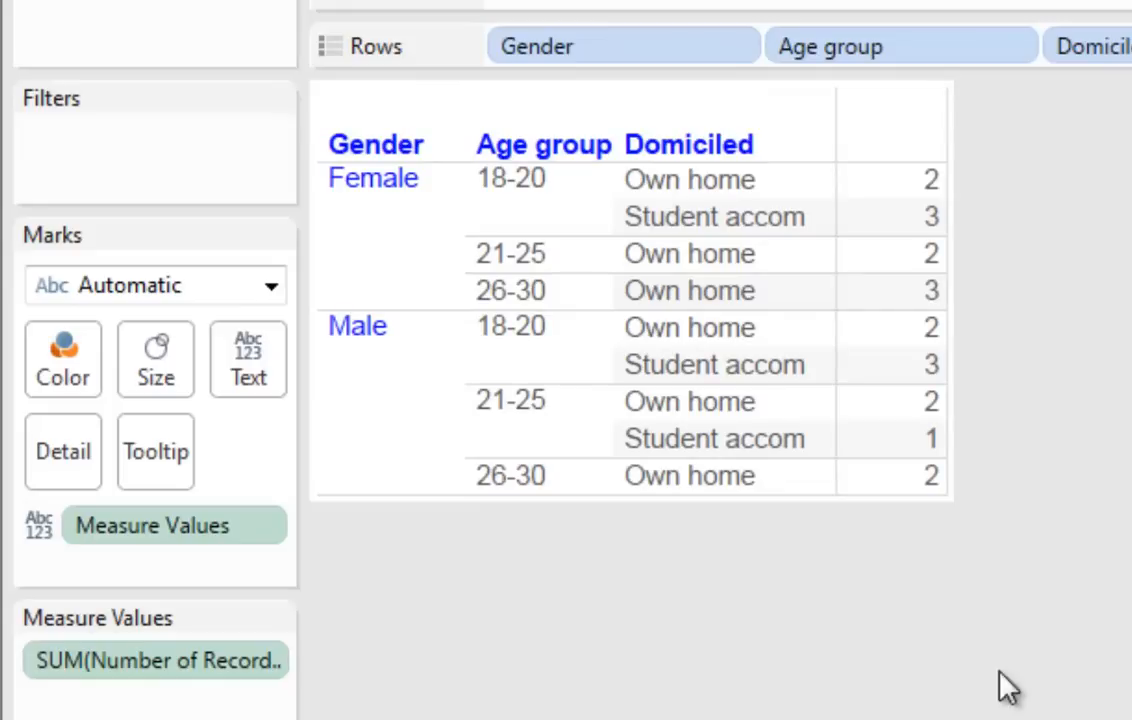
mouse_move(844, 304)
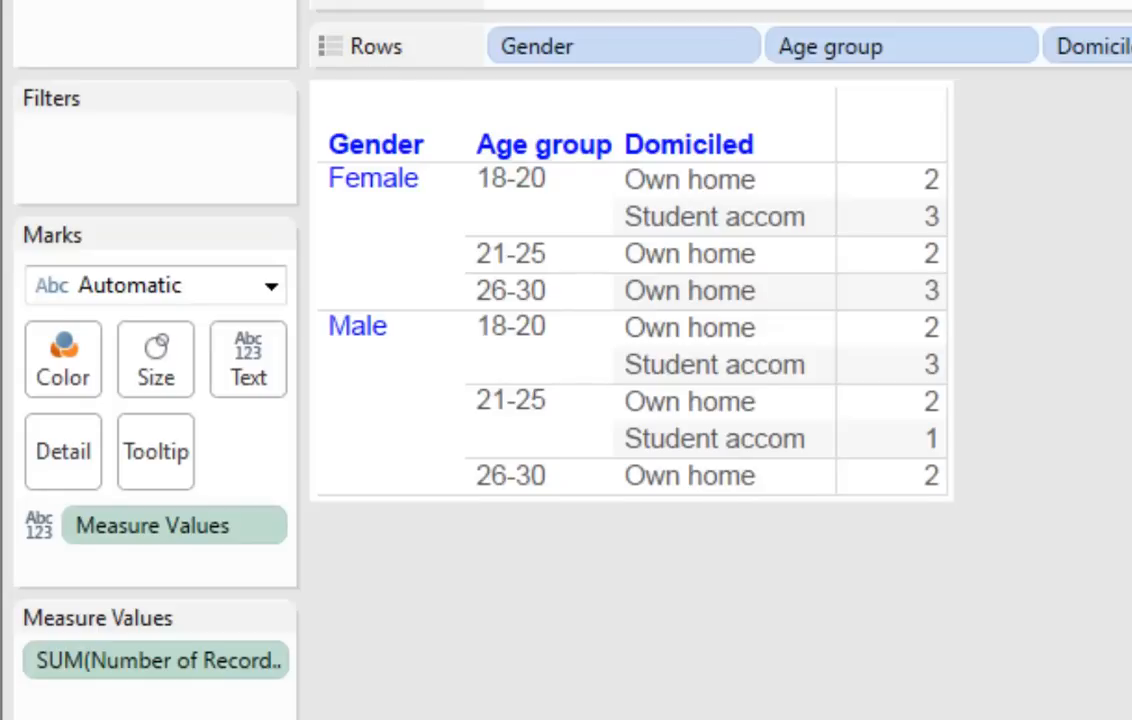
Duplicate the Demo1 sheet and rename the copy Demo2.
right_click(92, 588)
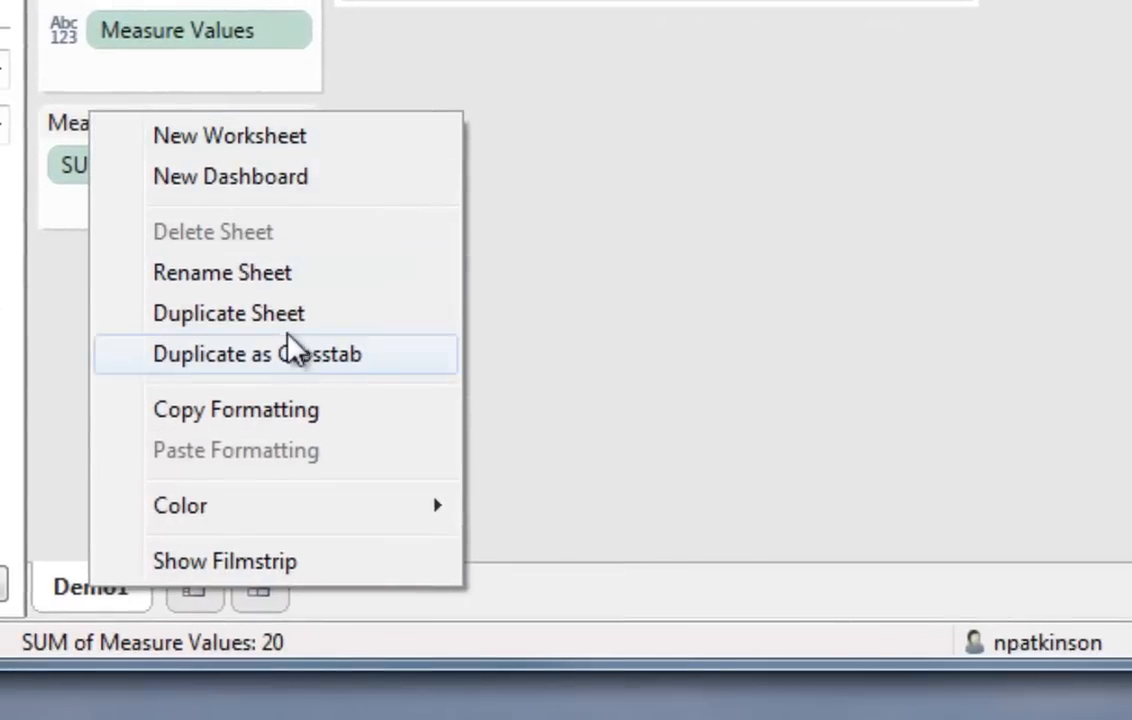
click(228, 136)
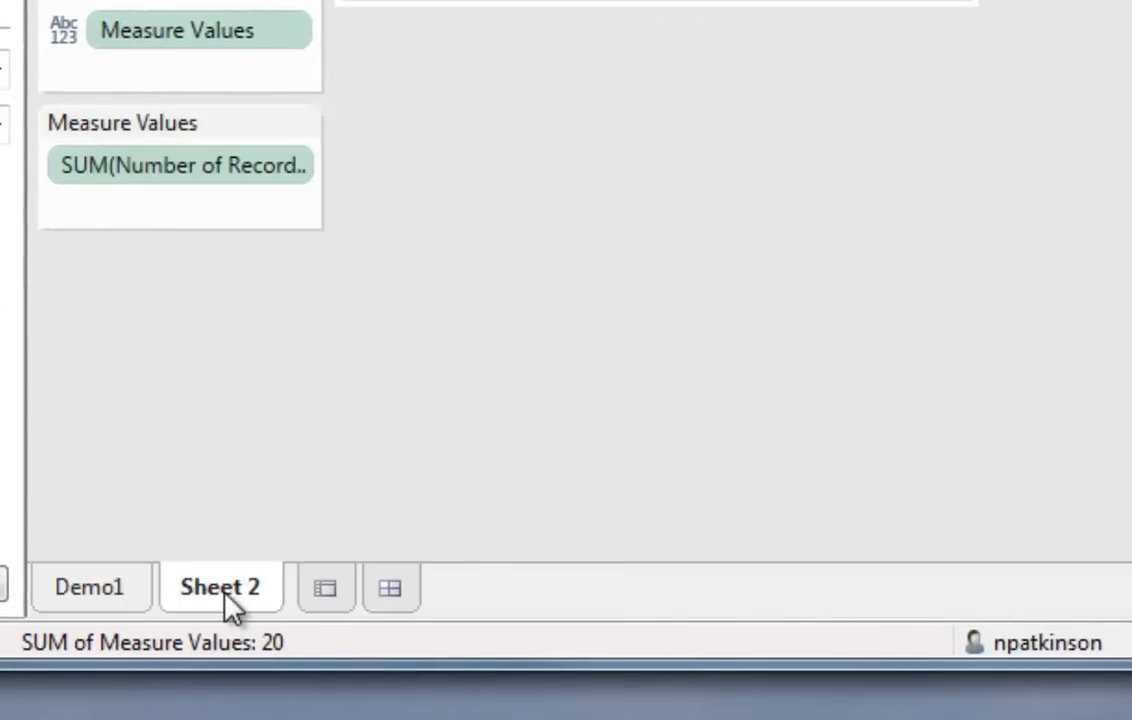
right_click(220, 588)
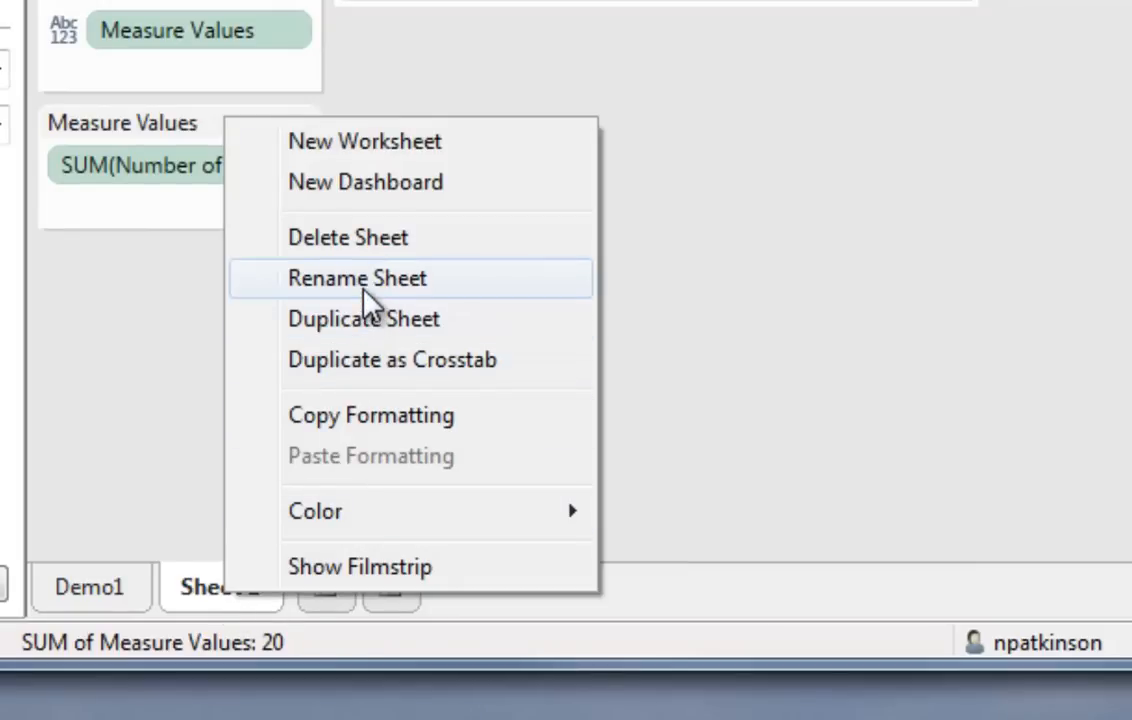
click(356, 278)
text(Demo2)
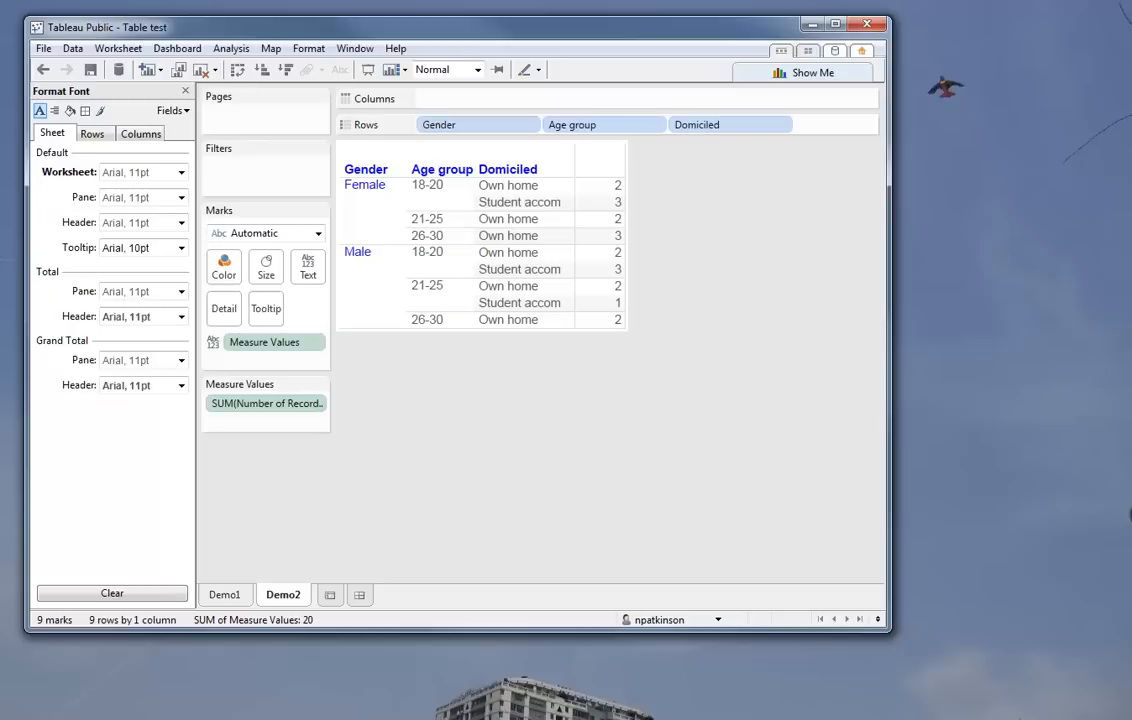
mouse_move(220, 162)
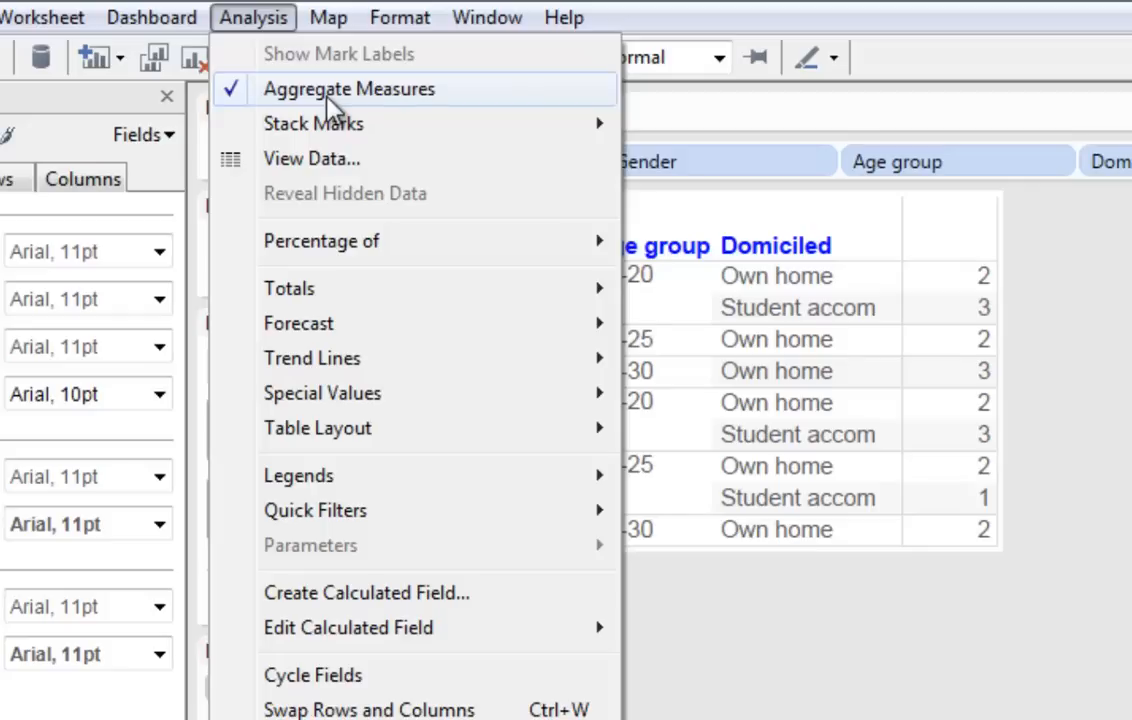
mouse_move(336, 548)
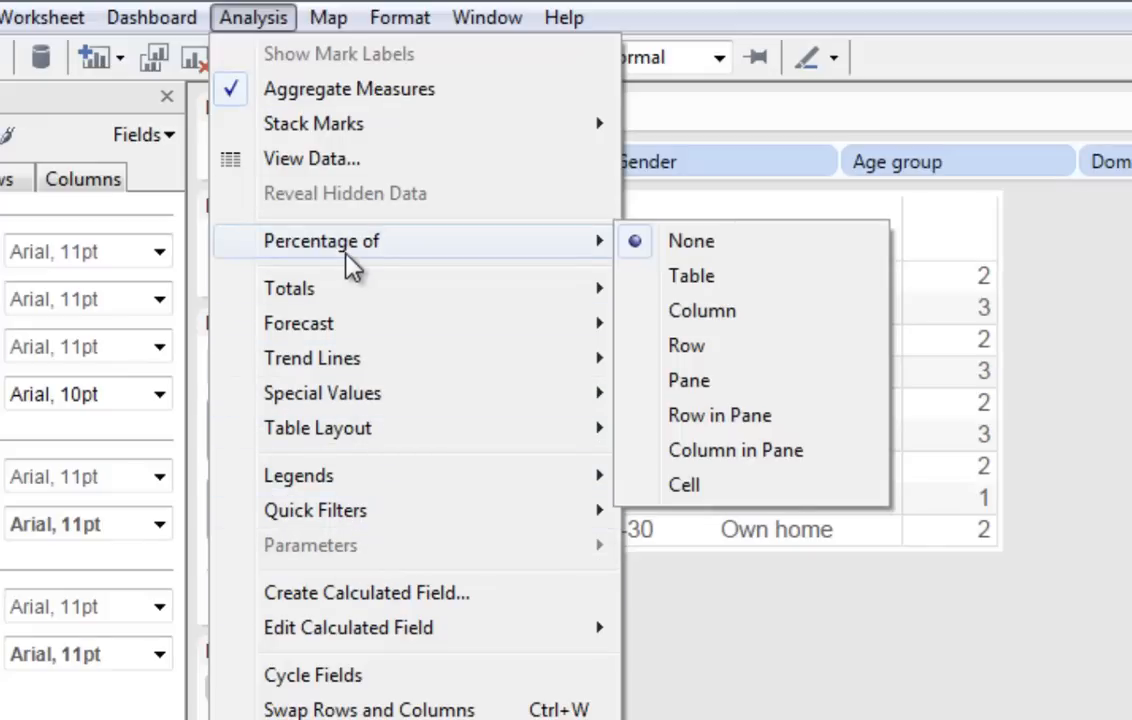
mouse_move(702, 312)
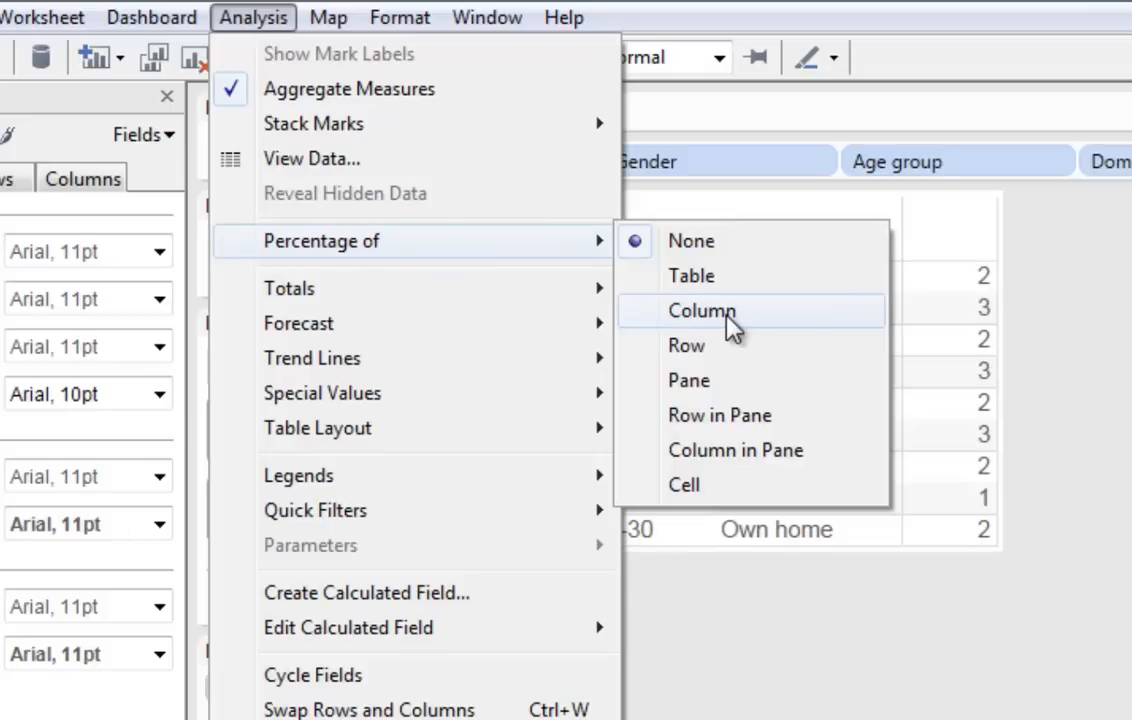
Show Demo2's counts as percentages of the column total via Analysis > Percentage of > Column.
click(700, 312)
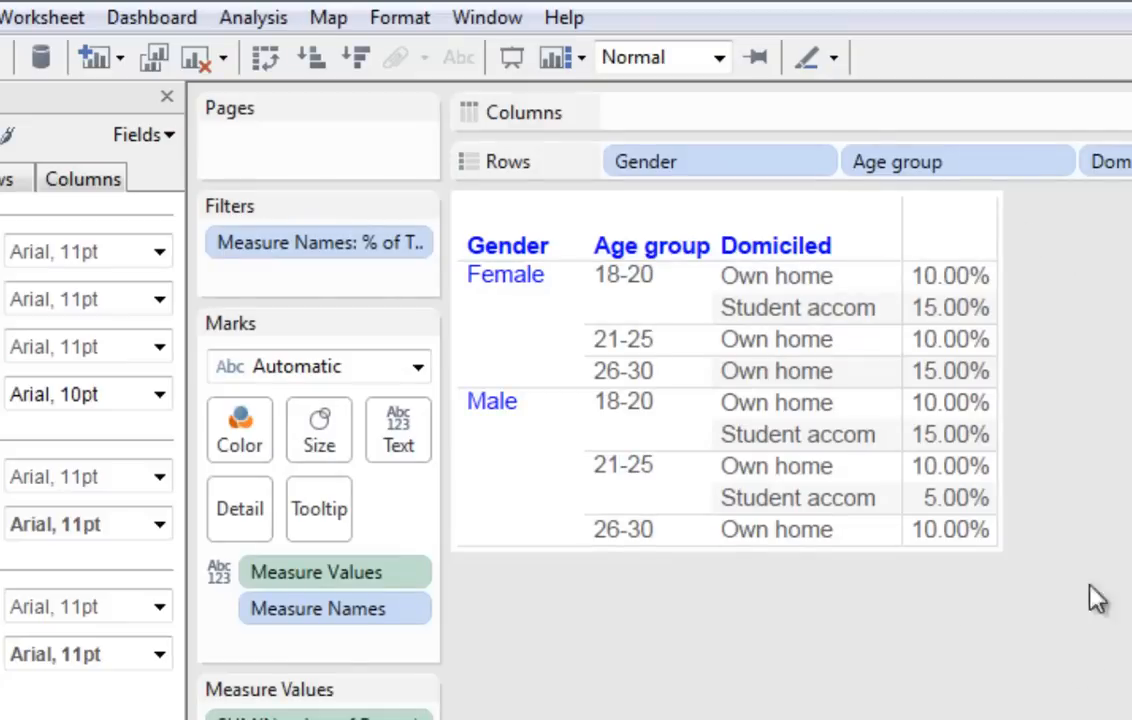
mouse_move(964, 292)
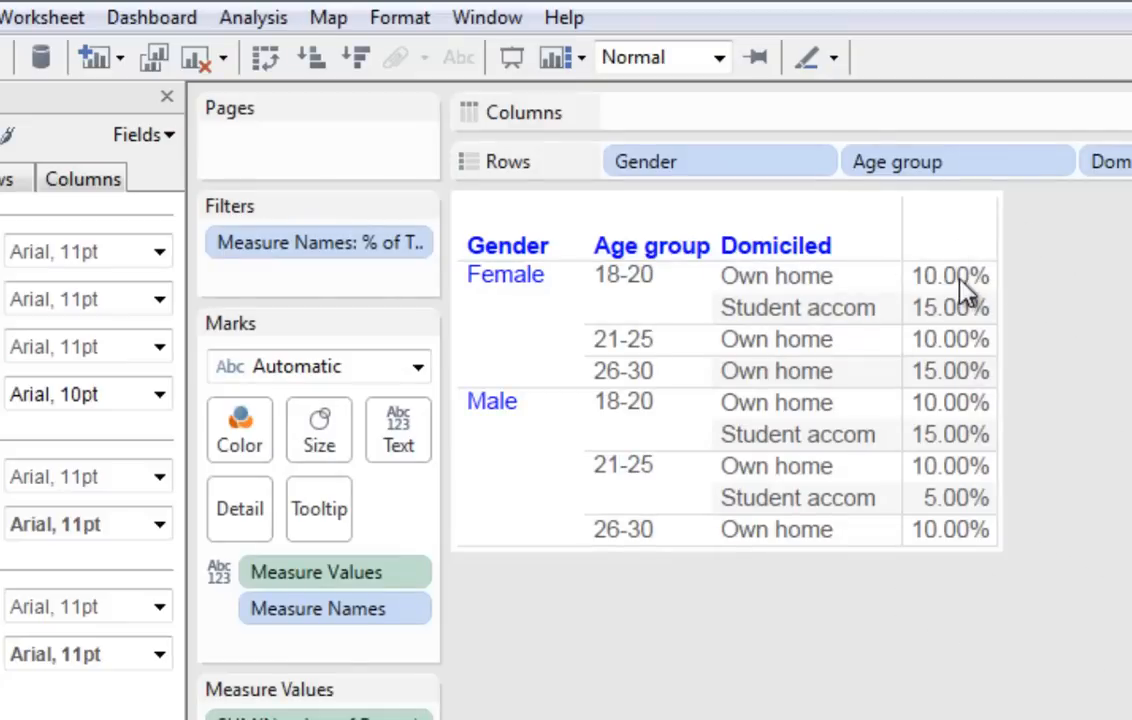
mouse_move(1032, 648)
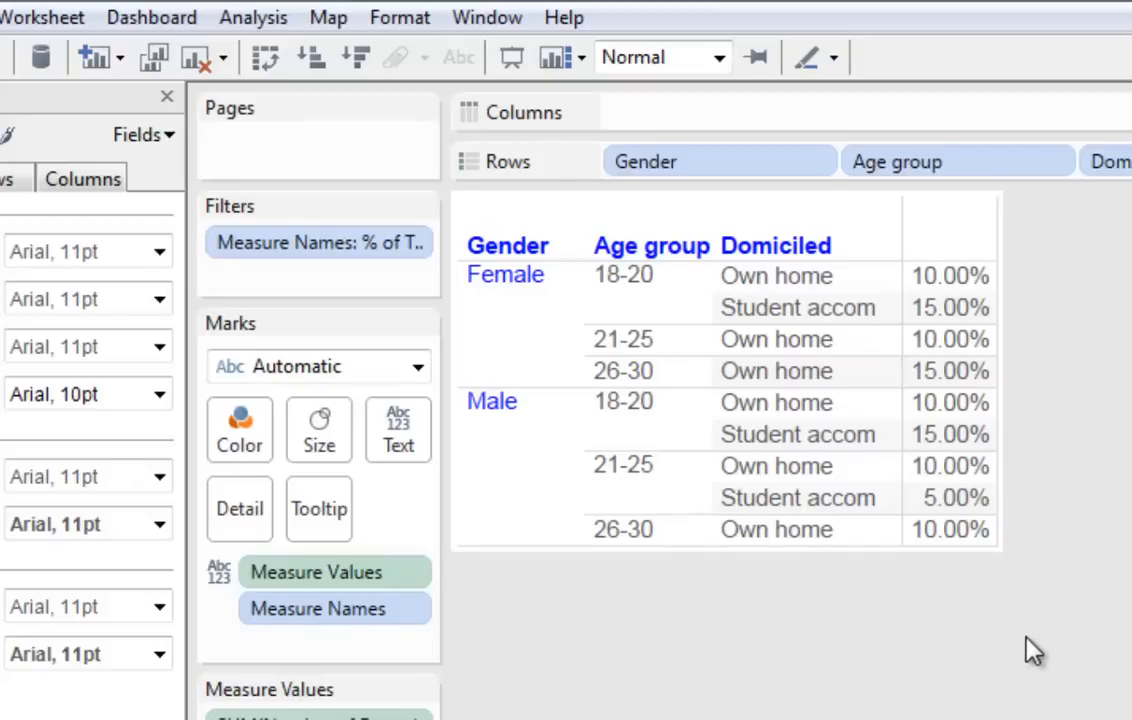
click(252, 16)
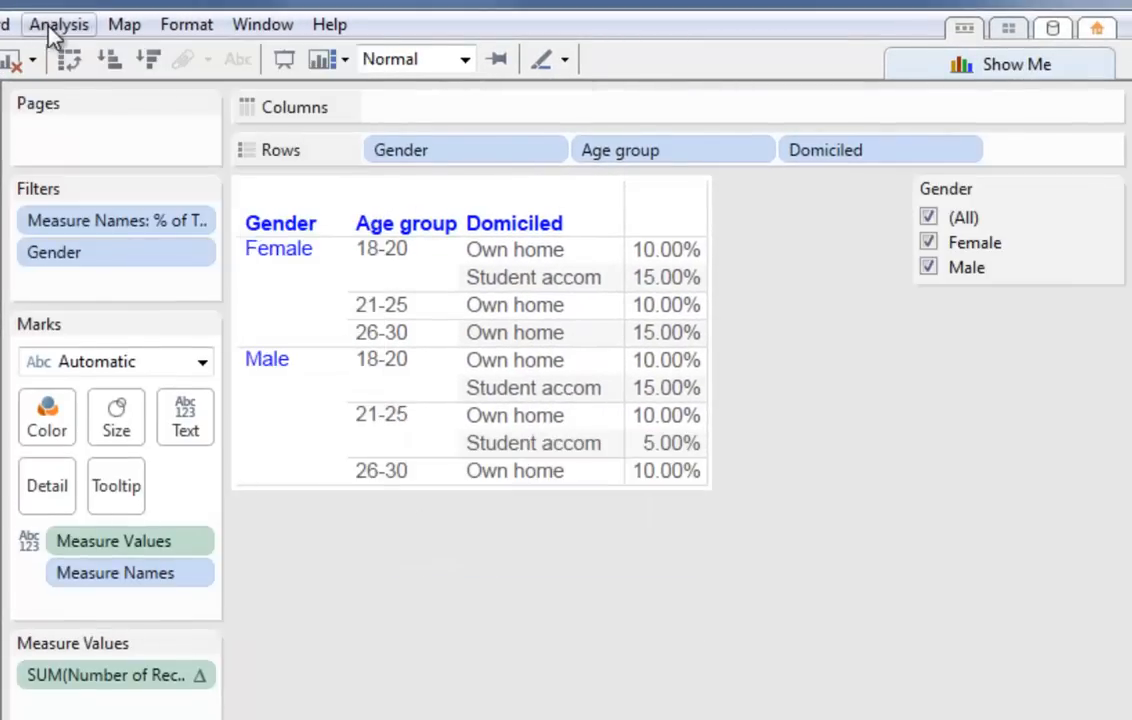
Add Age group and Domiciled quick filters alongside Gender.
click(58, 24)
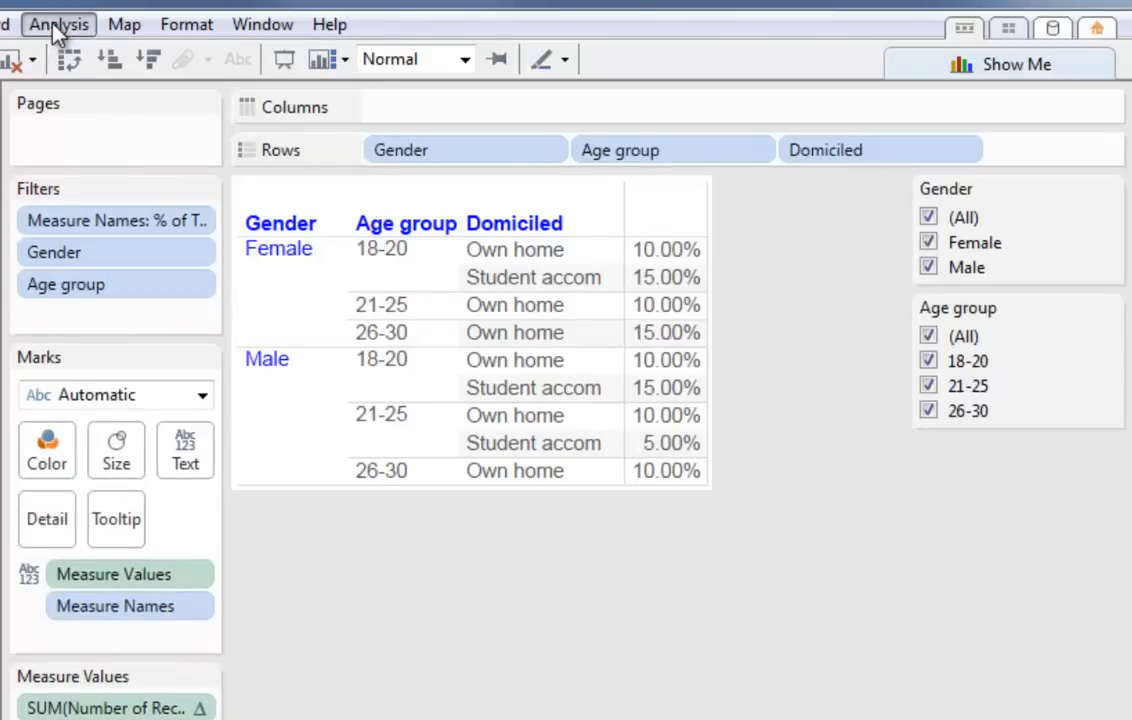
click(58, 24)
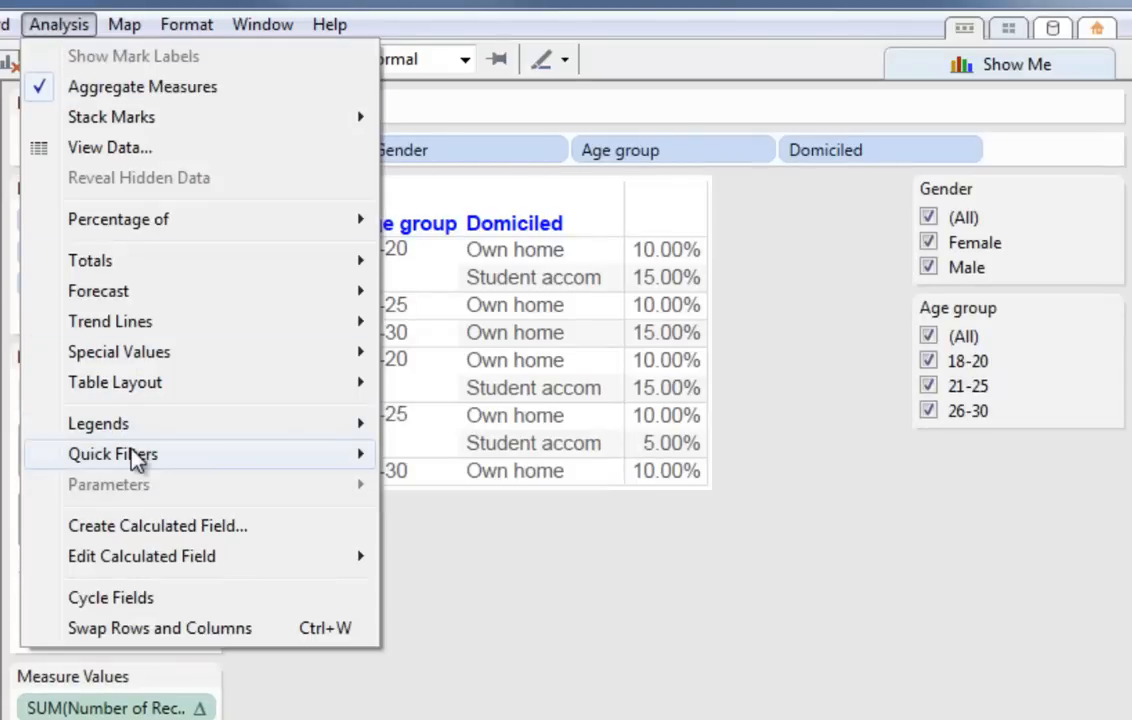
click(112, 454)
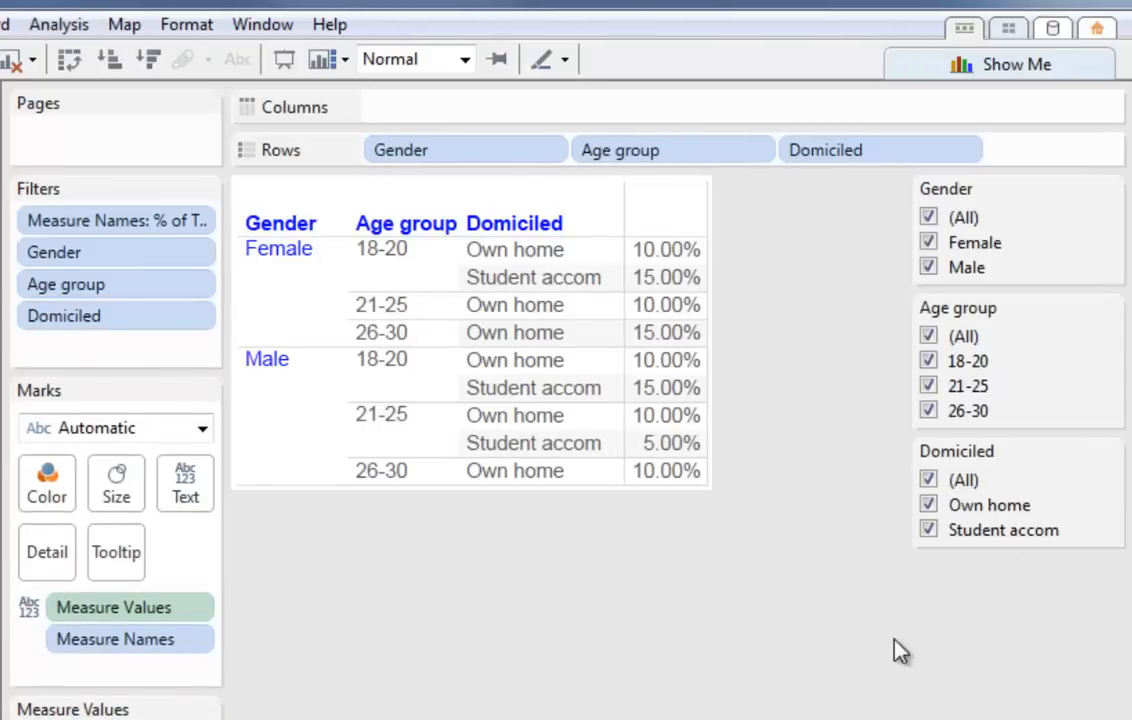
Test narrowing the filters to Female and 18-20, then include all genders again.
click(928, 216)
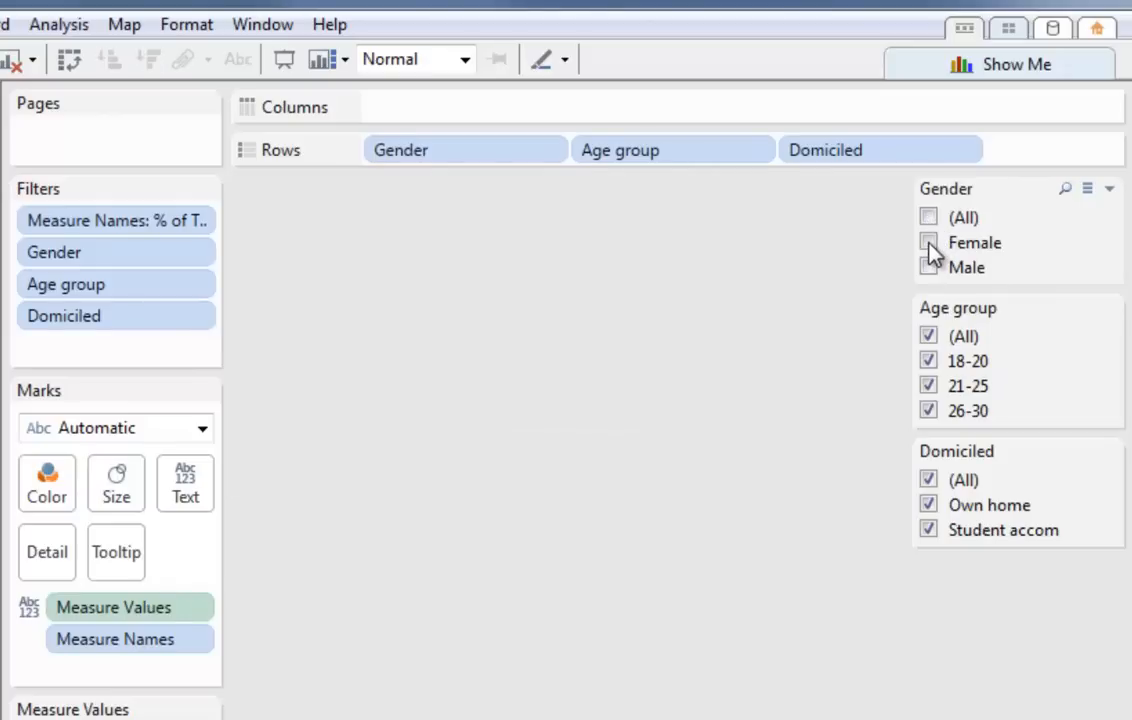
click(928, 242)
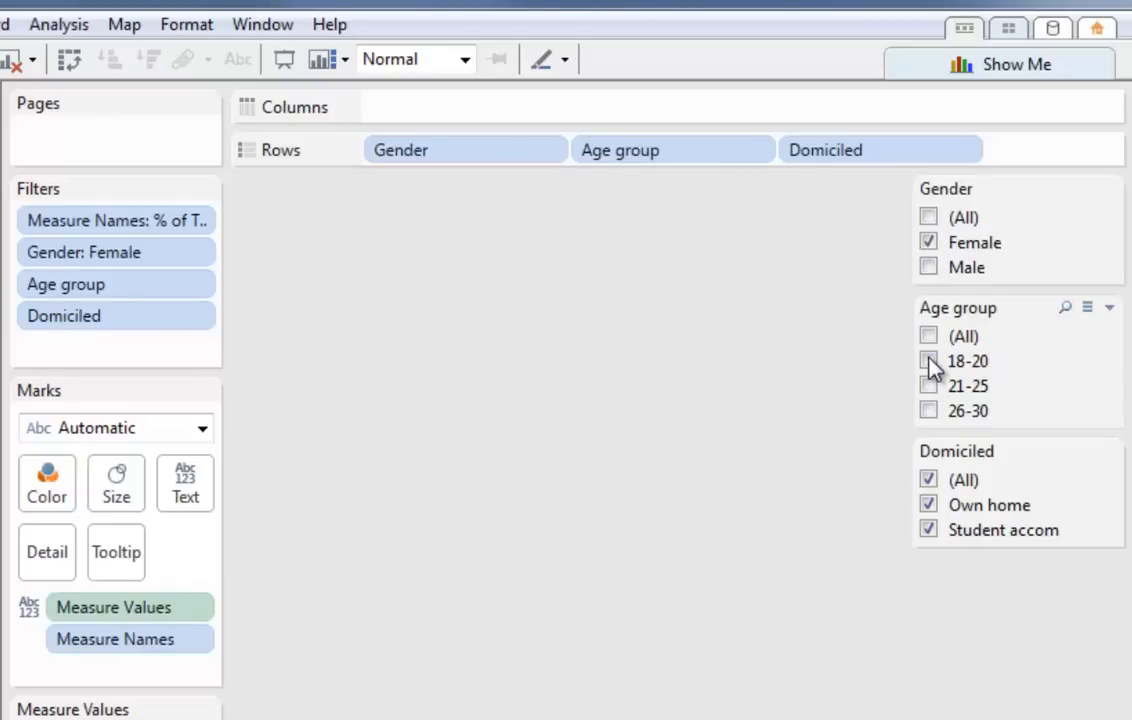
click(928, 360)
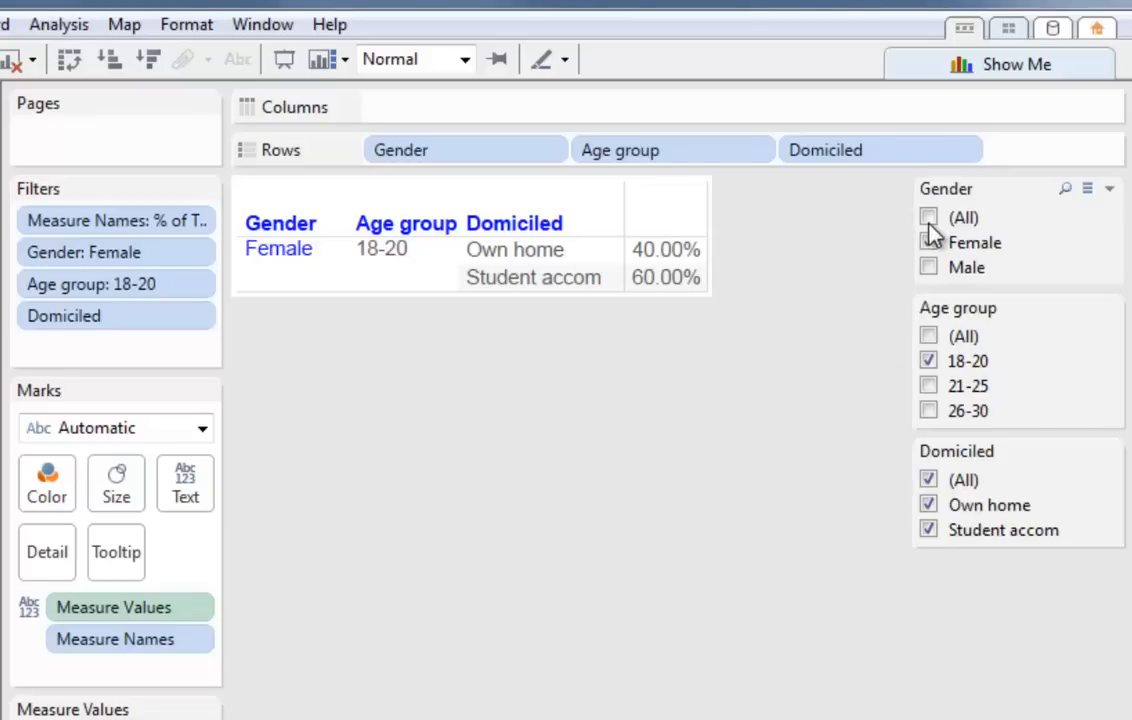
click(928, 216)
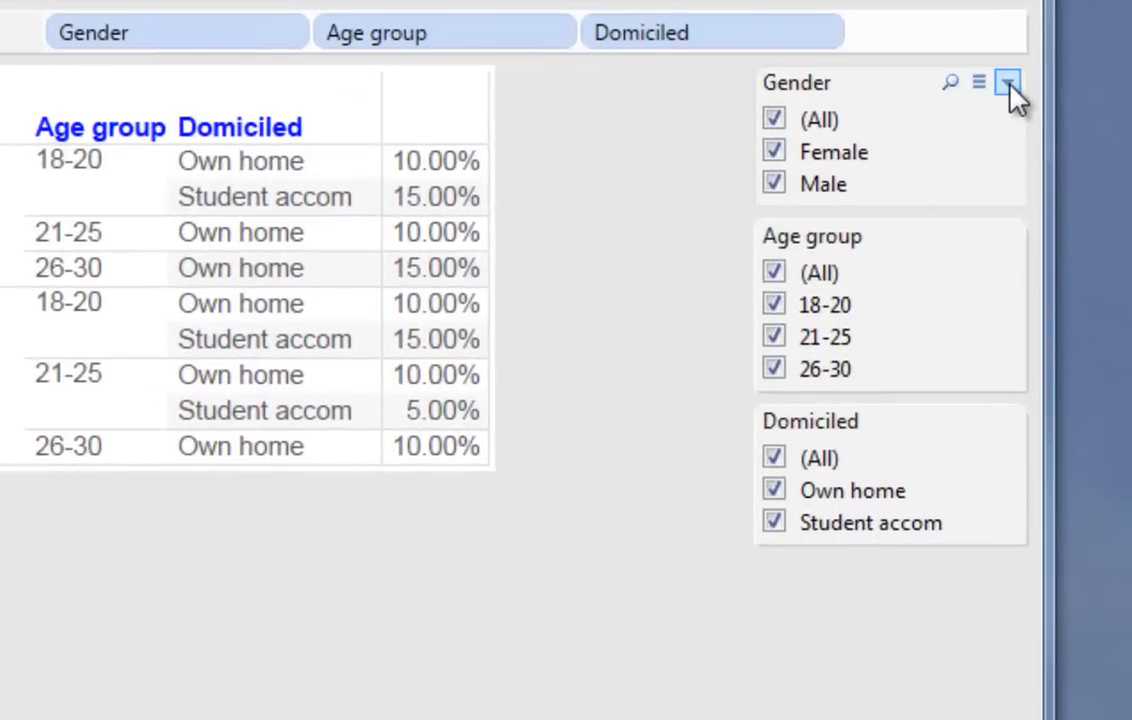
Set the Gender quick filter to apply to all worksheets using this data source.
click(1006, 82)
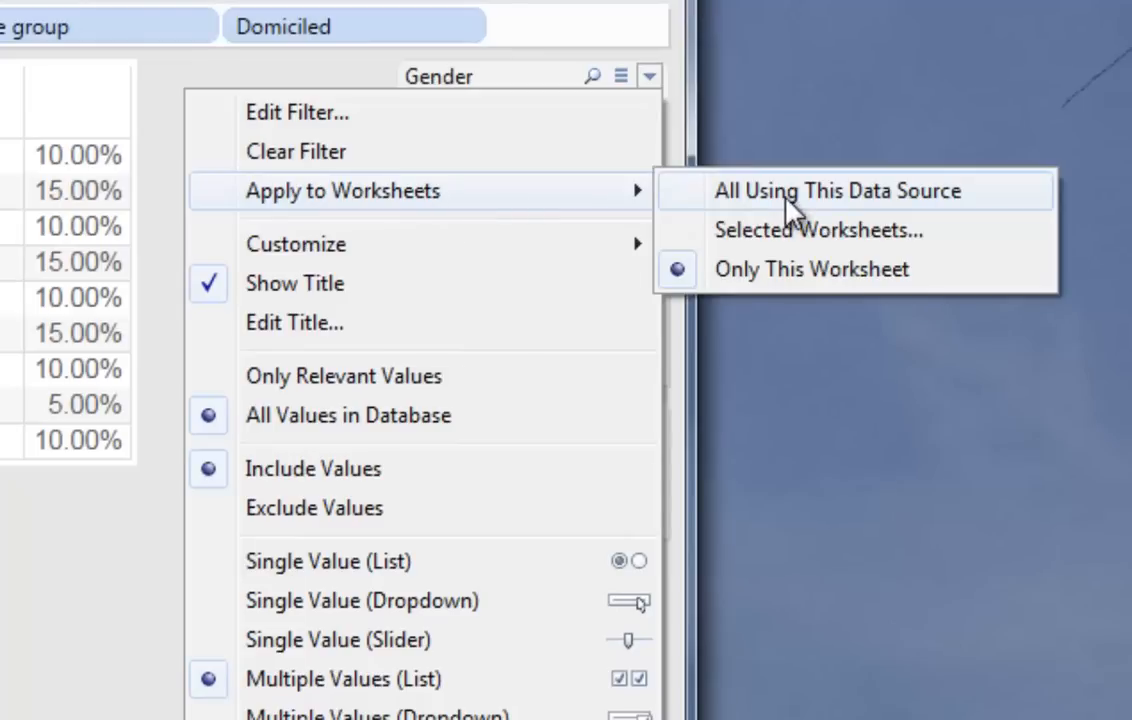
click(836, 190)
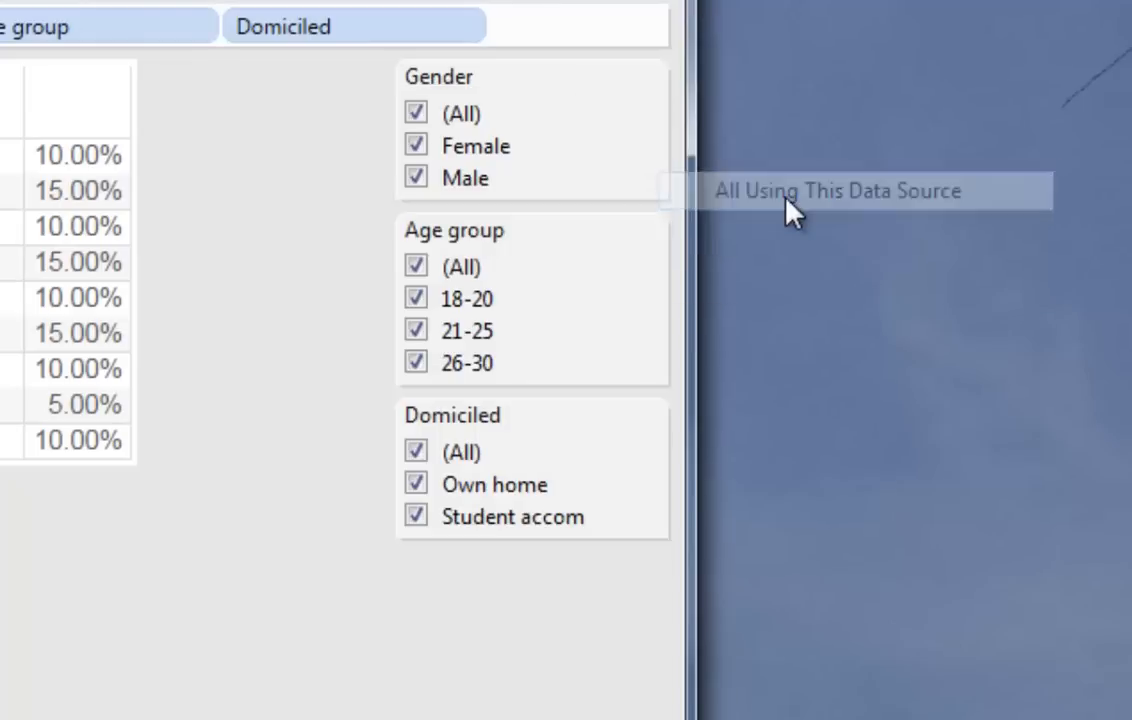
click(650, 228)
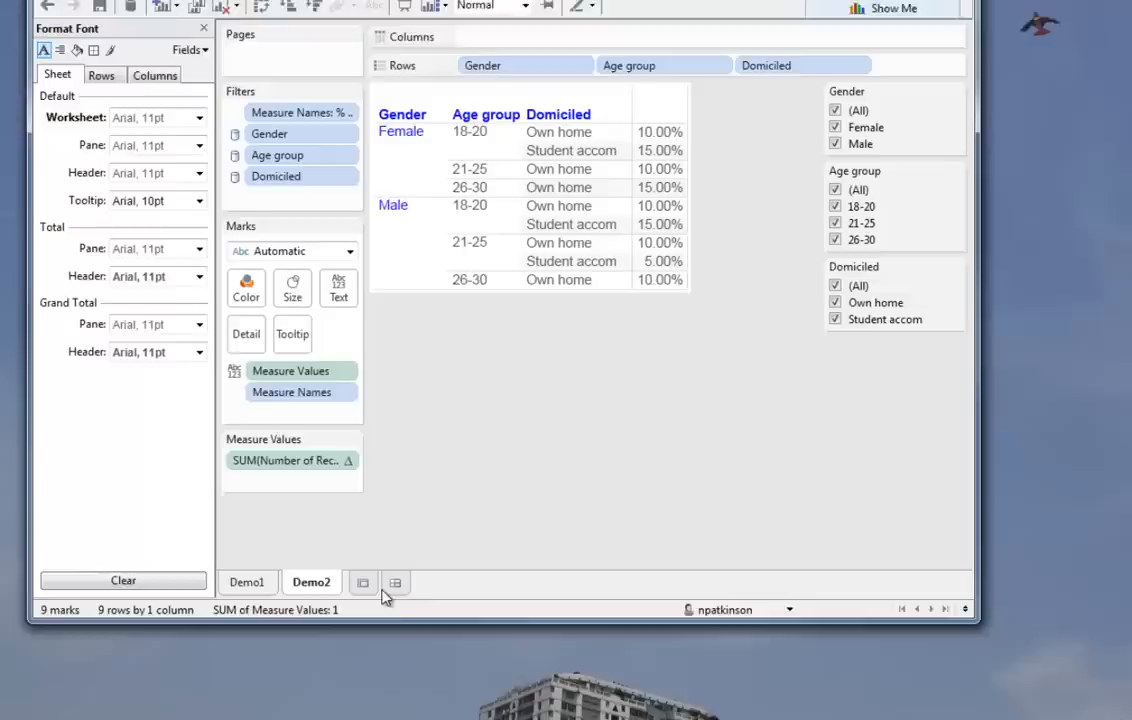
Create a new worksheet for the Q1 crosstab by Gender and Age group with record counts.
click(364, 582)
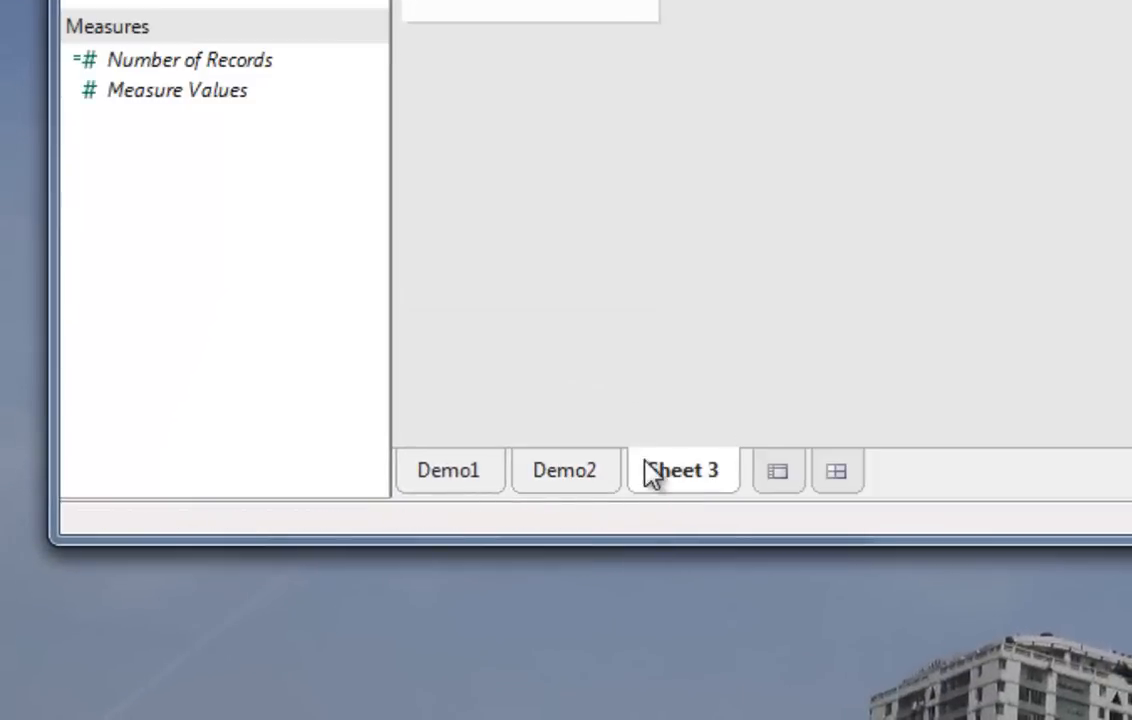
right_click(684, 470)
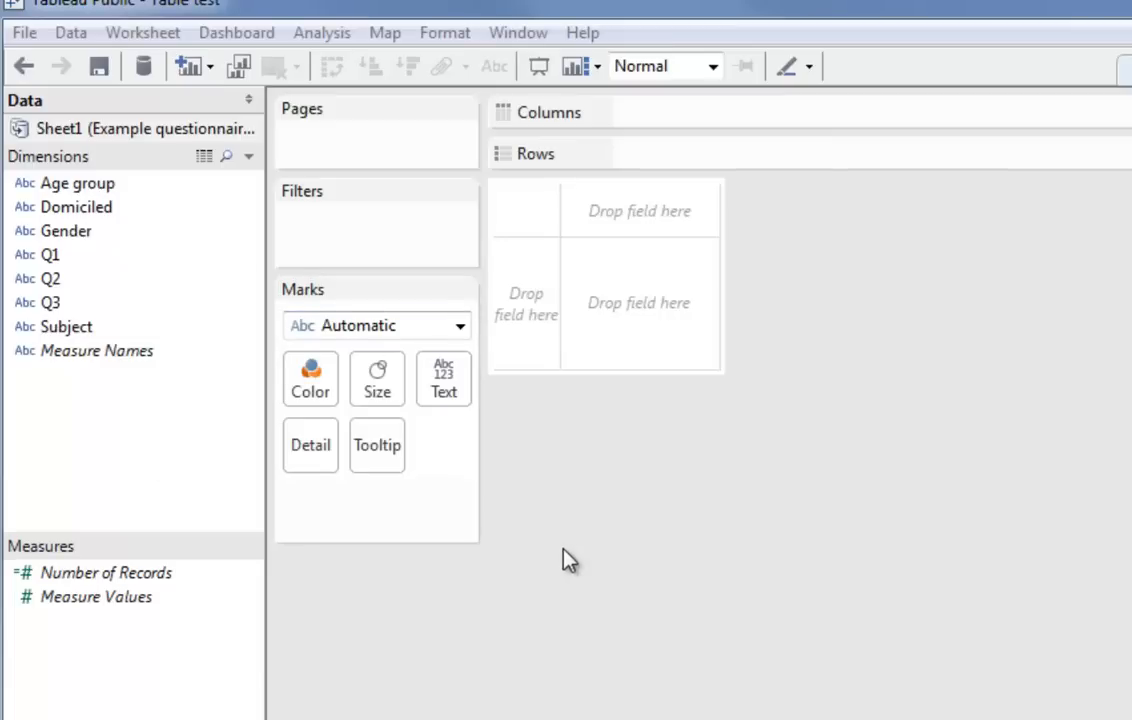
mouse_move(376, 376)
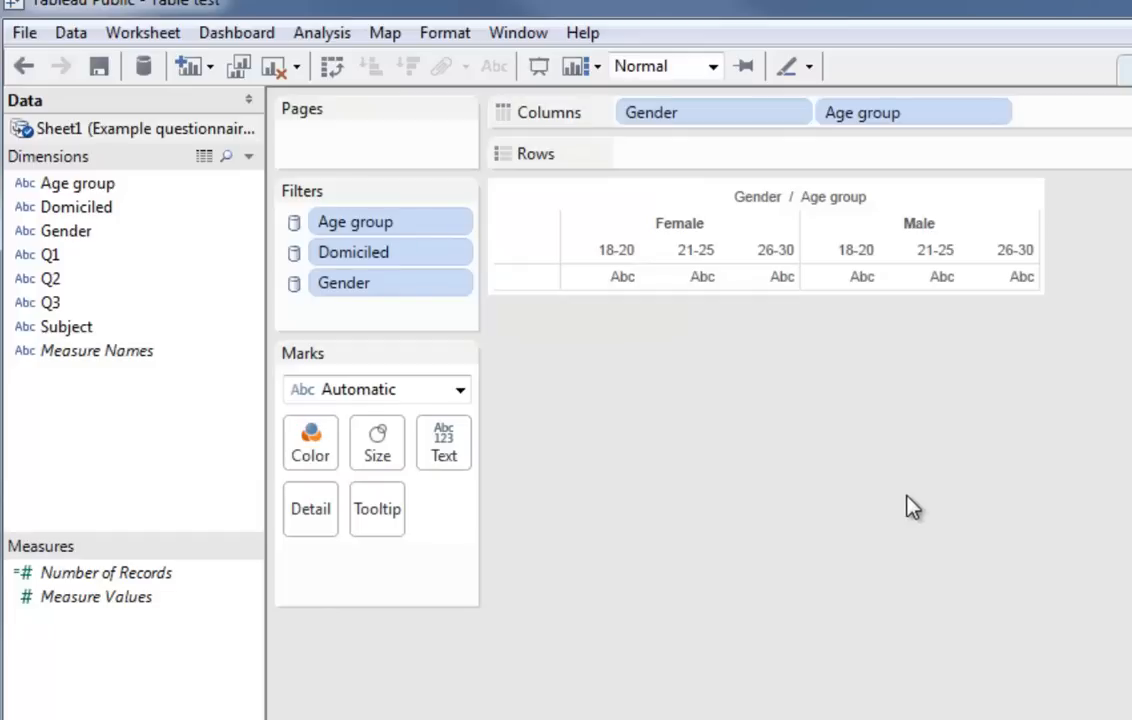
mouse_move(910, 516)
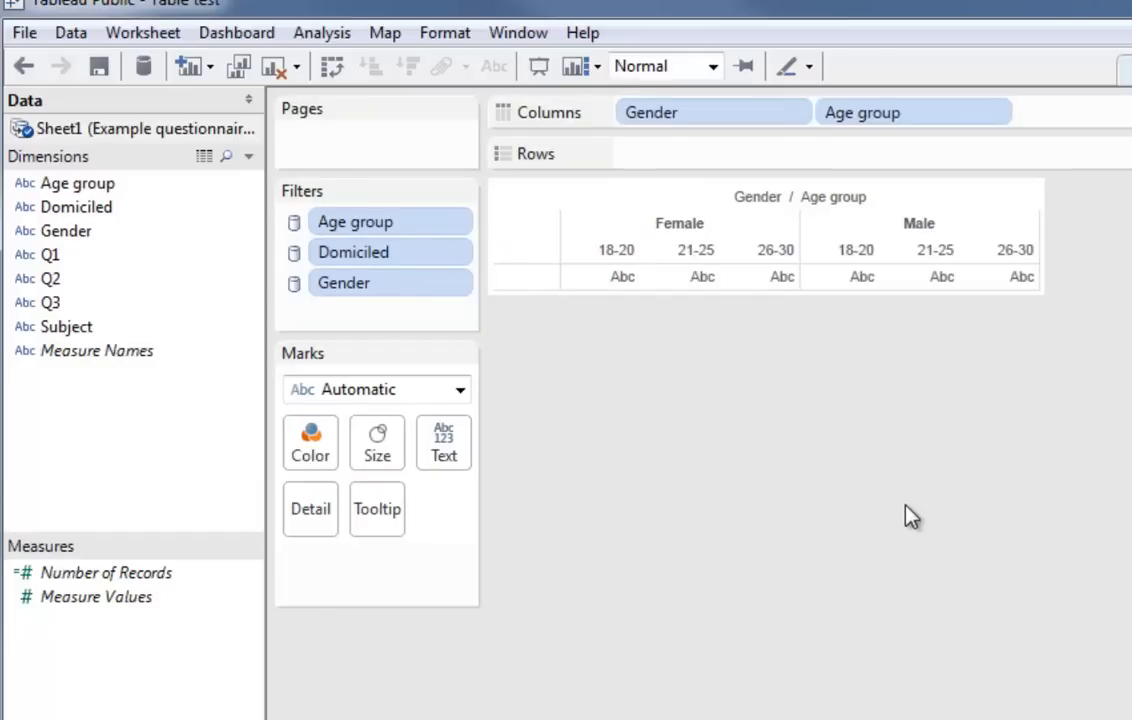
mouse_move(910, 520)
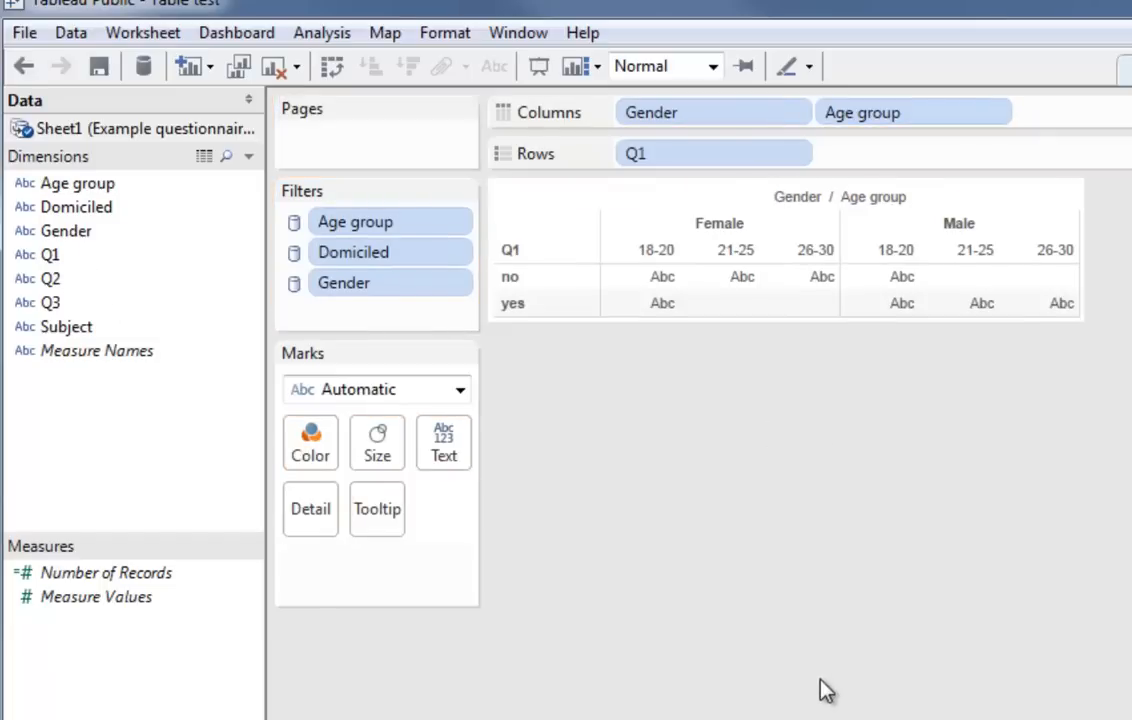
mouse_move(744, 716)
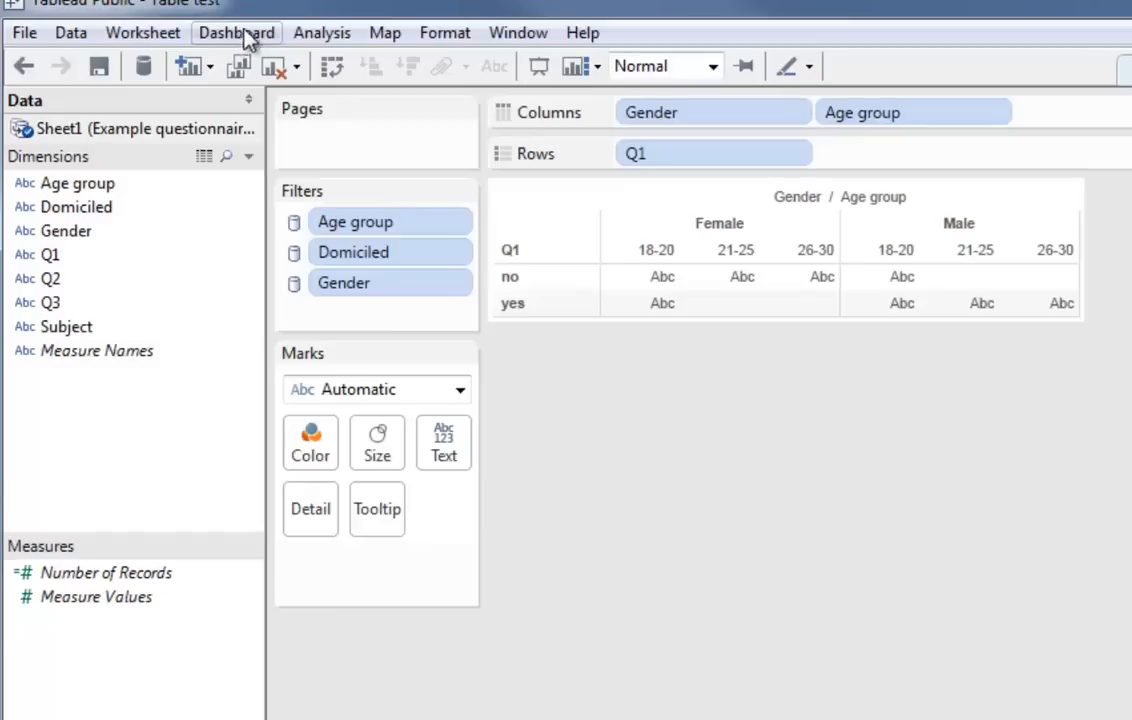
mouse_move(84, 630)
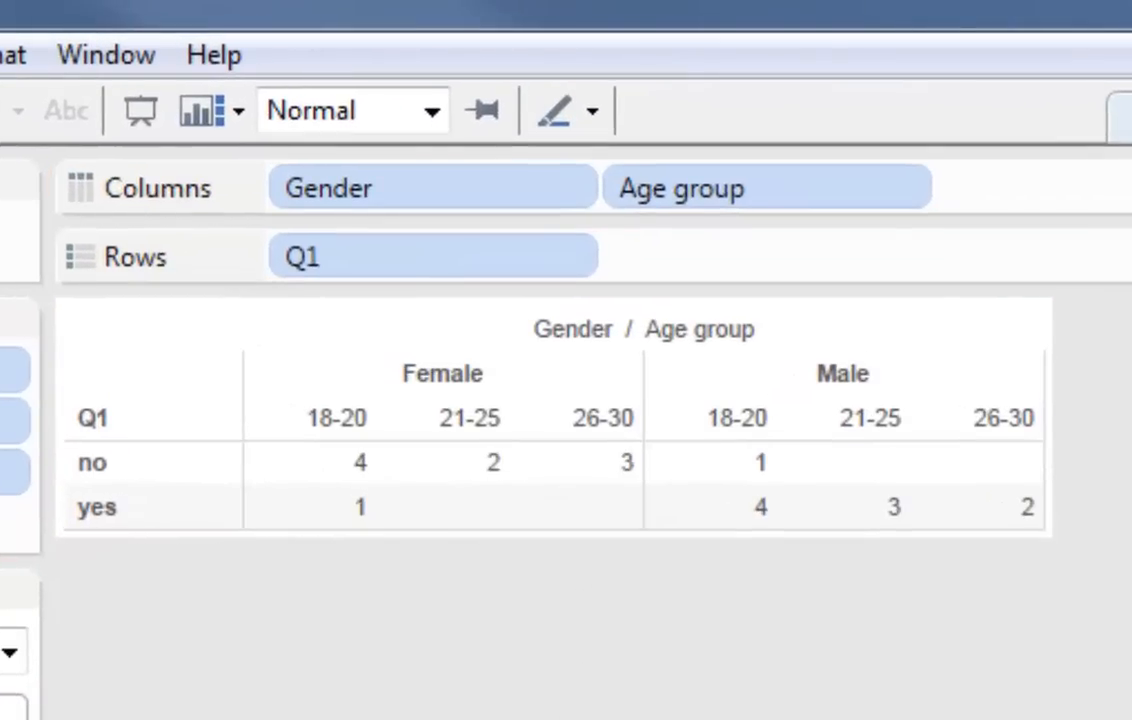
click(340, 32)
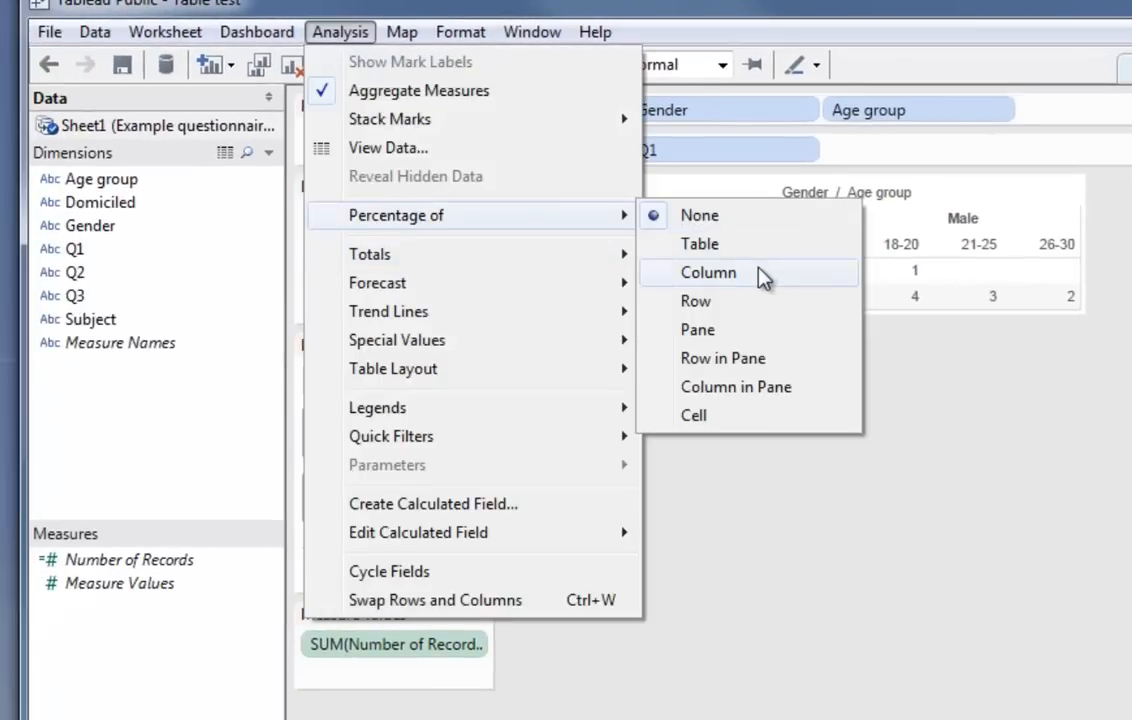
Show the Q1 record counts as percentages of each column.
click(708, 272)
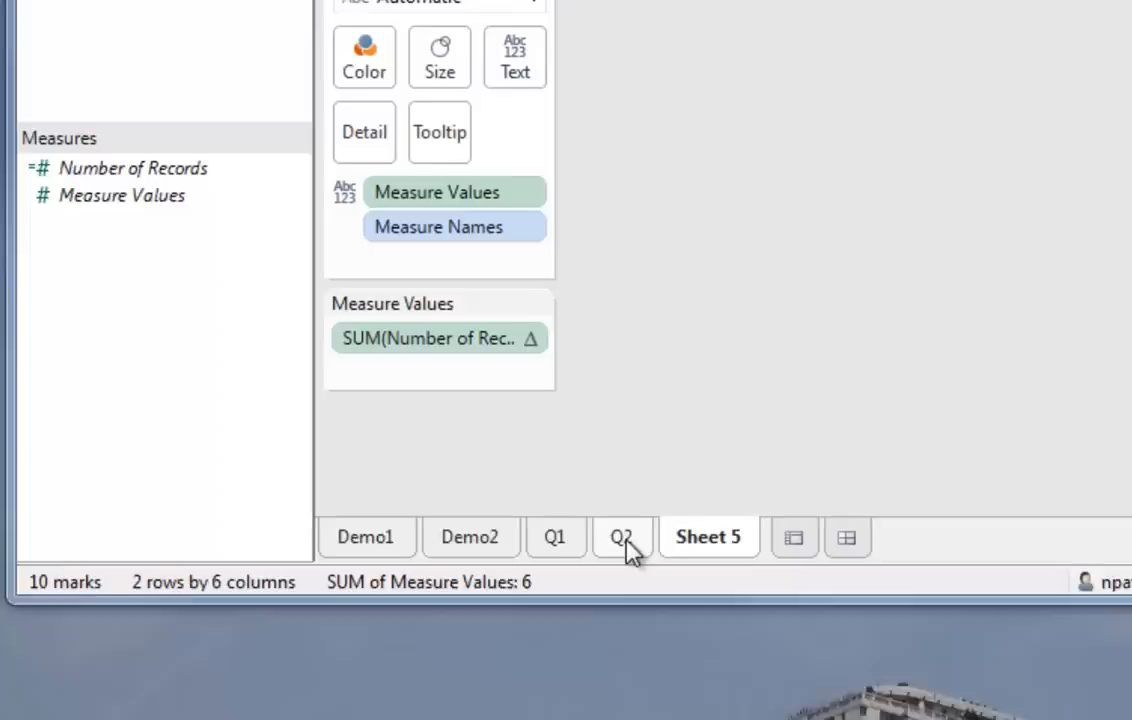
Go to Sheet 5 and rename it Q3.
click(622, 536)
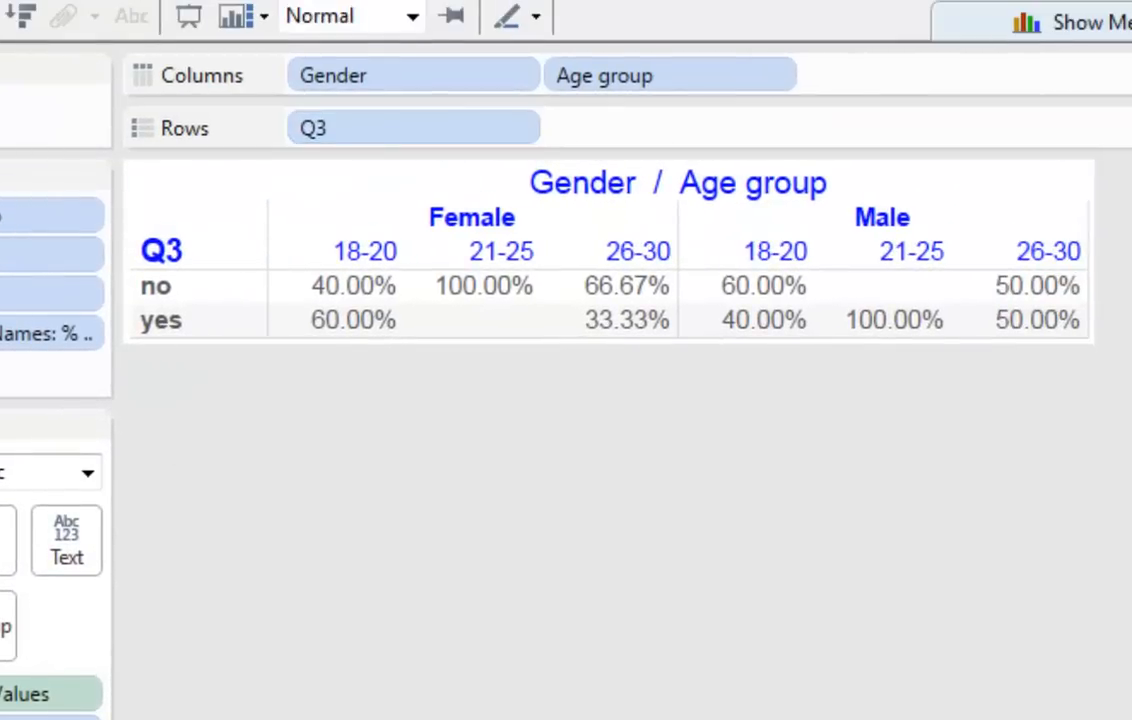
click(412, 128)
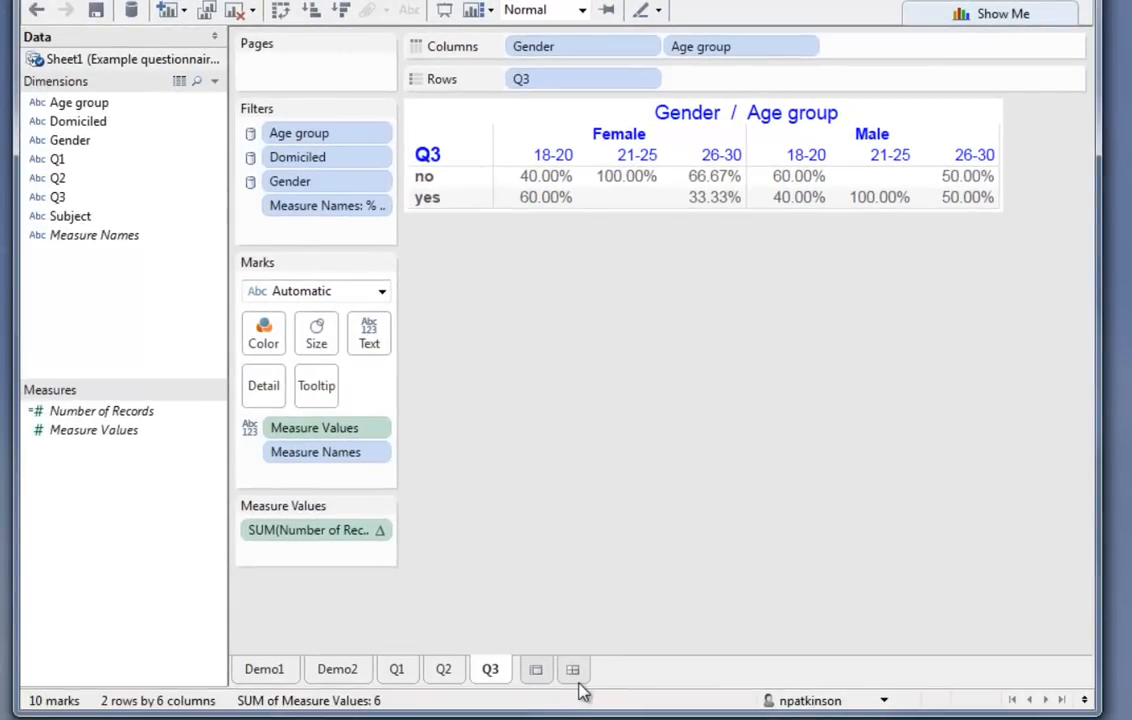
Start a new empty dashboard and place the Demo2 sheet onto its canvas.
click(572, 668)
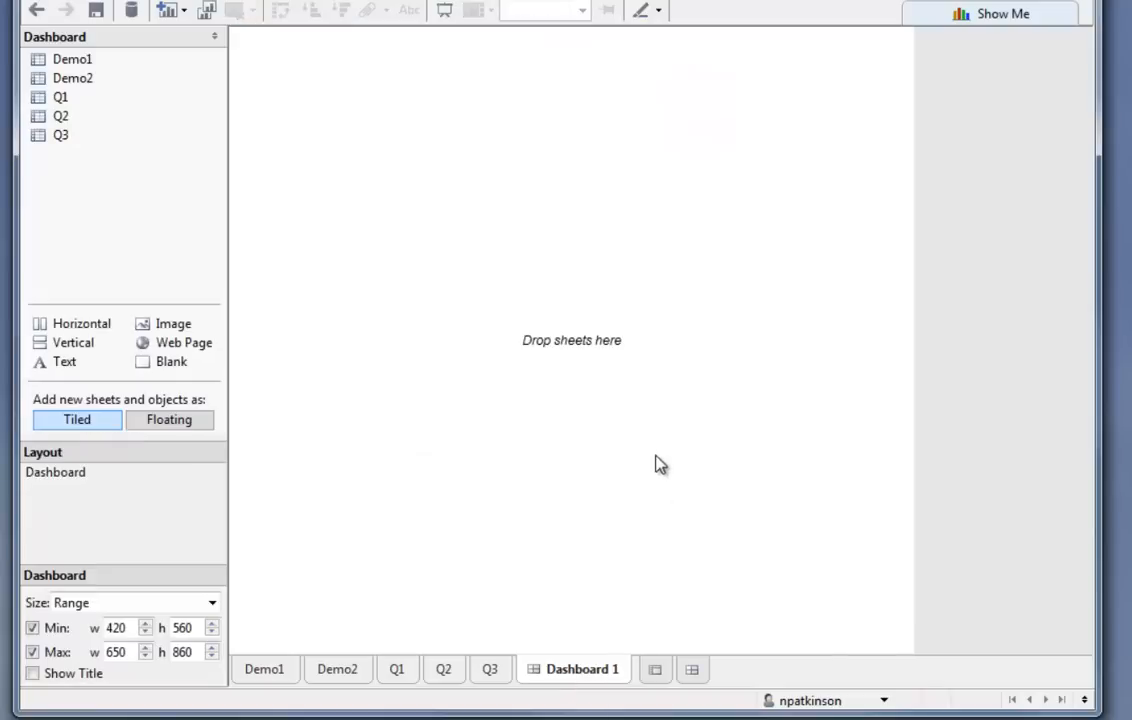
mouse_move(96, 80)
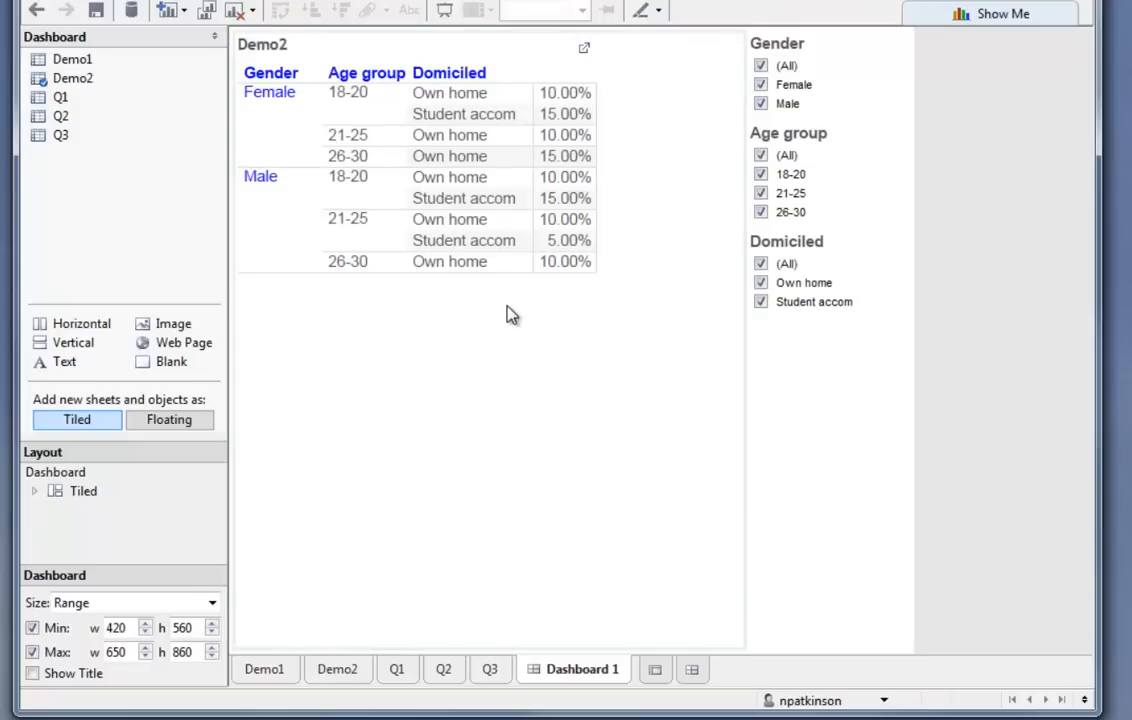
click(146, 632)
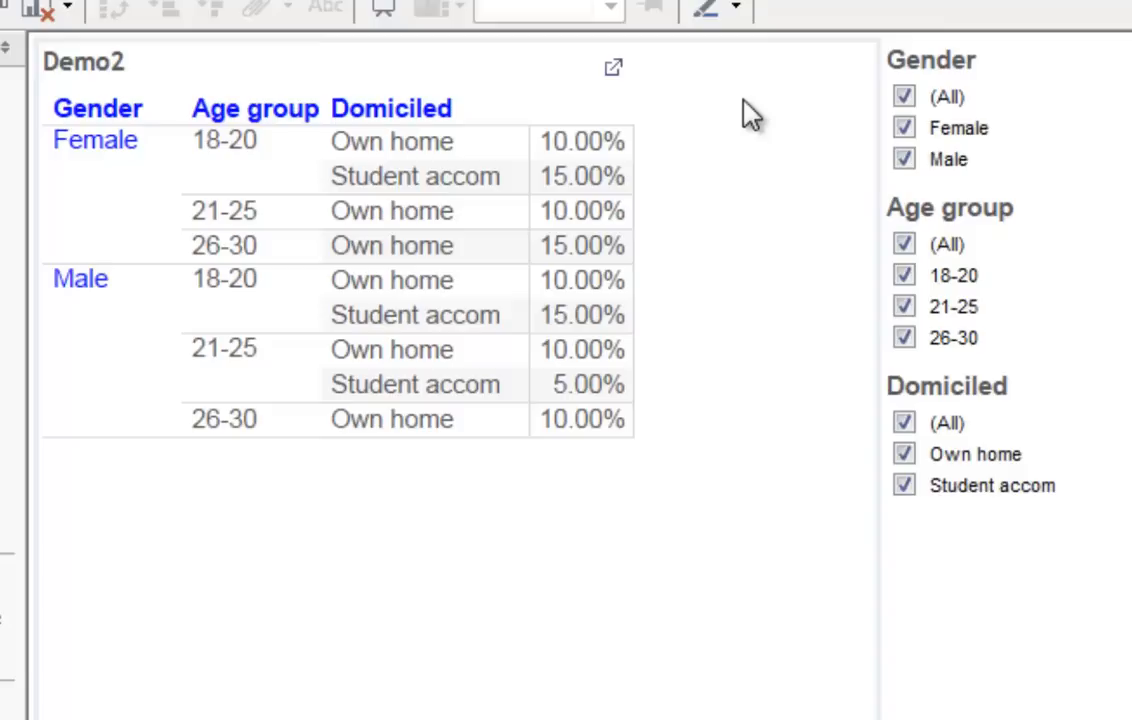
mouse_move(760, 120)
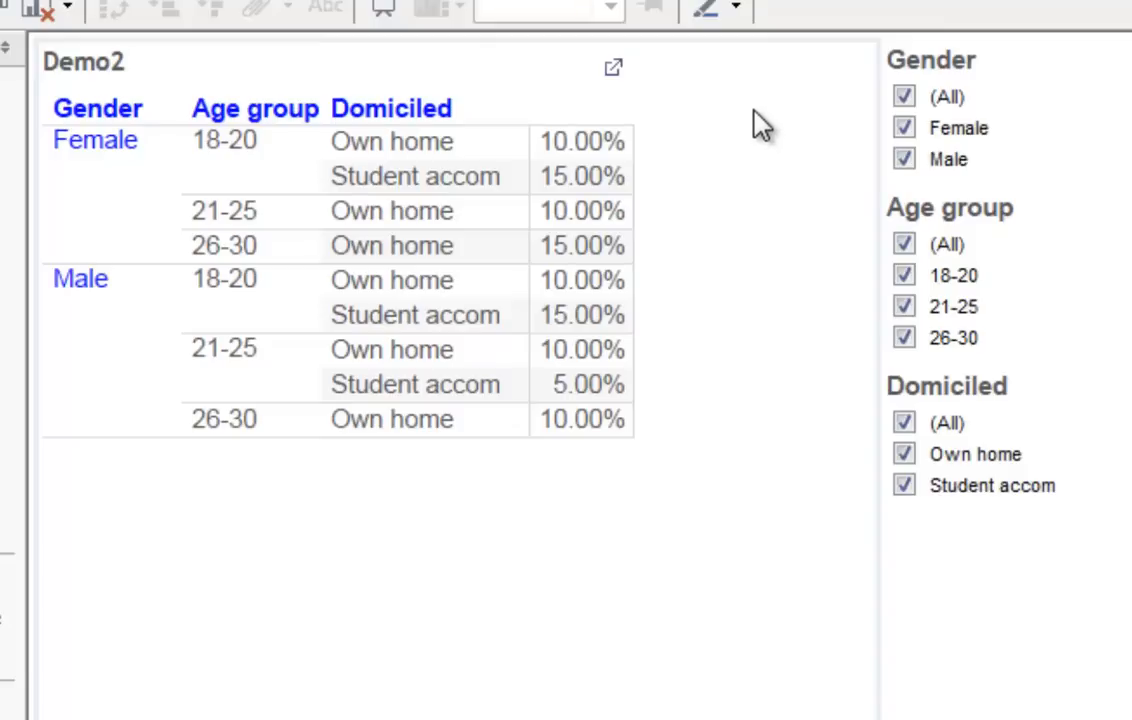
mouse_move(792, 332)
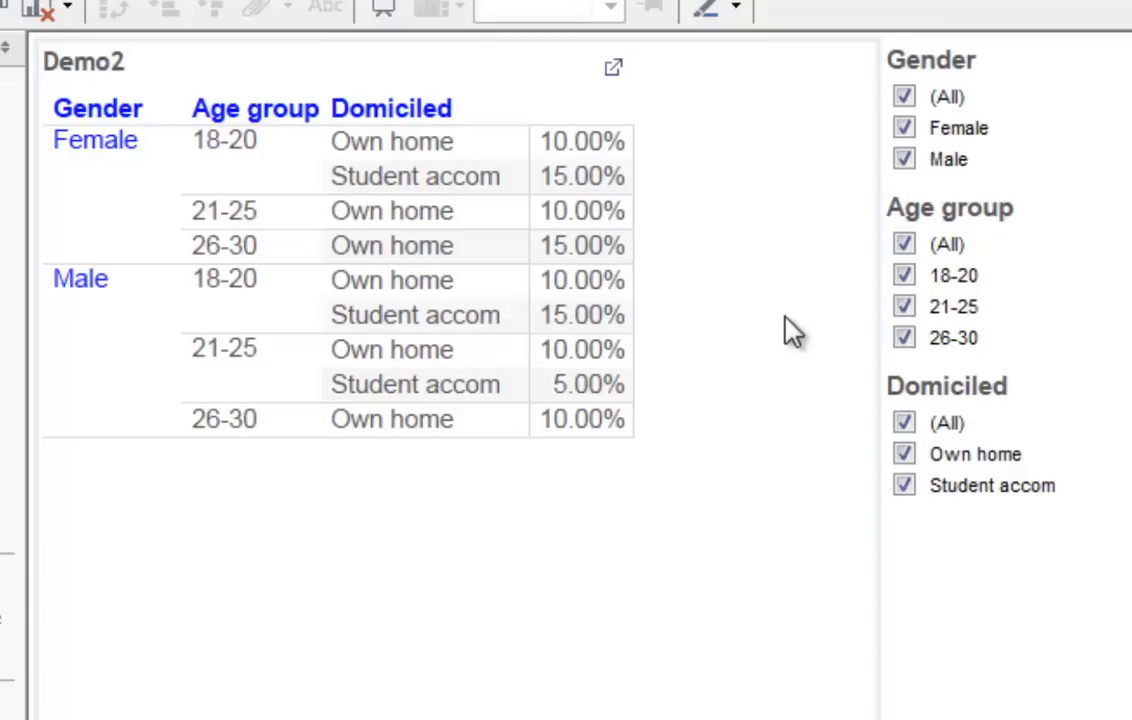
mouse_move(856, 110)
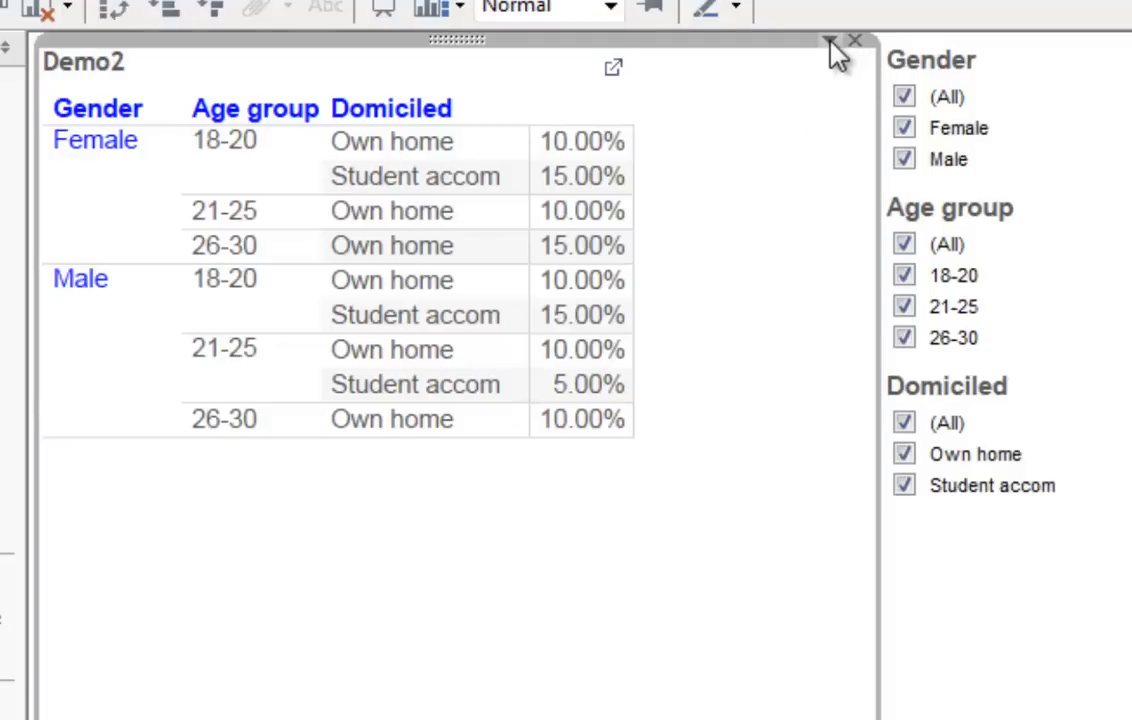
Make the Demo2 view floating so the quick filters can sit to its left.
right_click(830, 40)
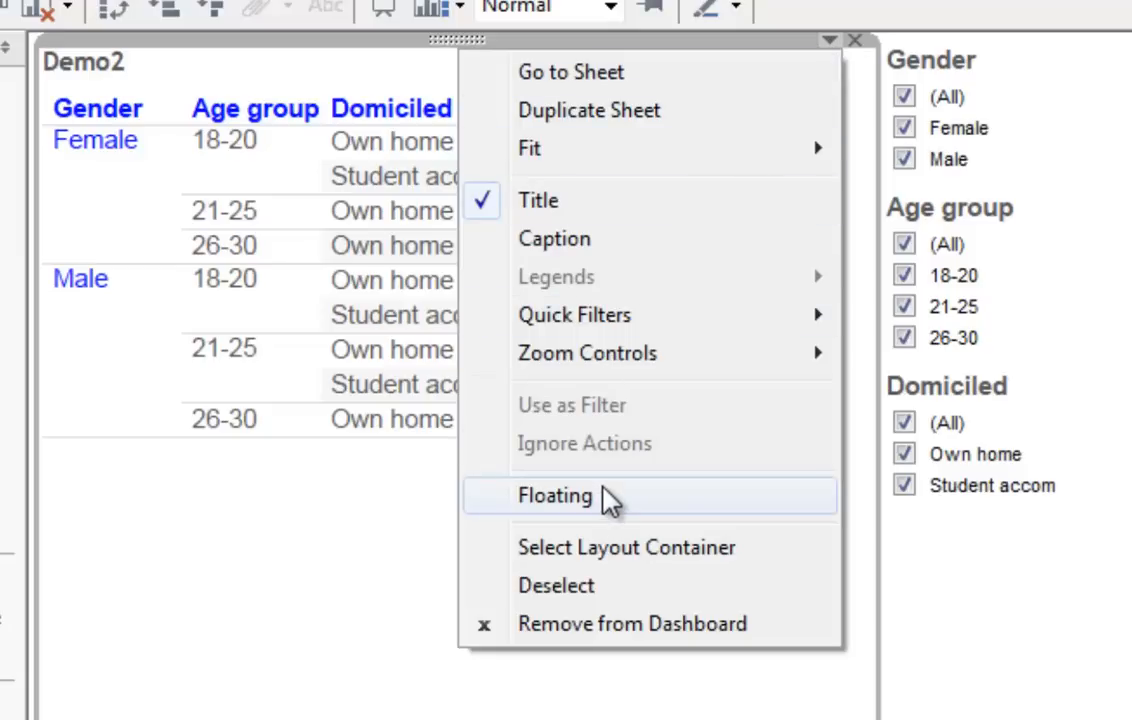
click(556, 496)
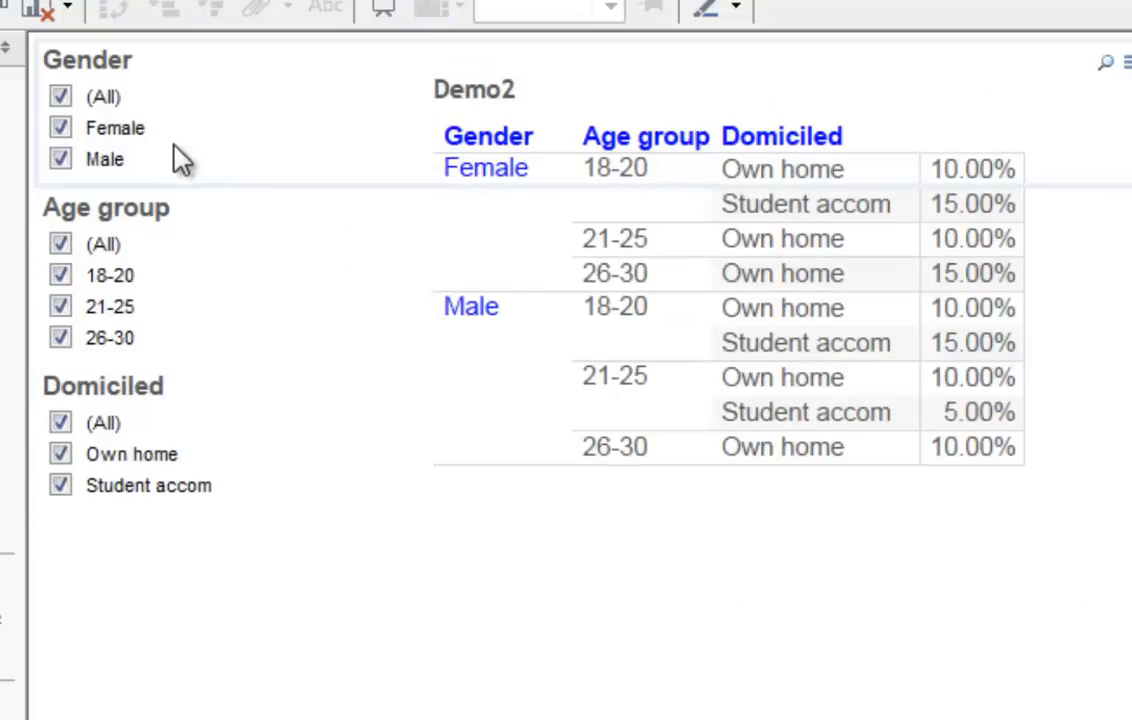
mouse_move(178, 90)
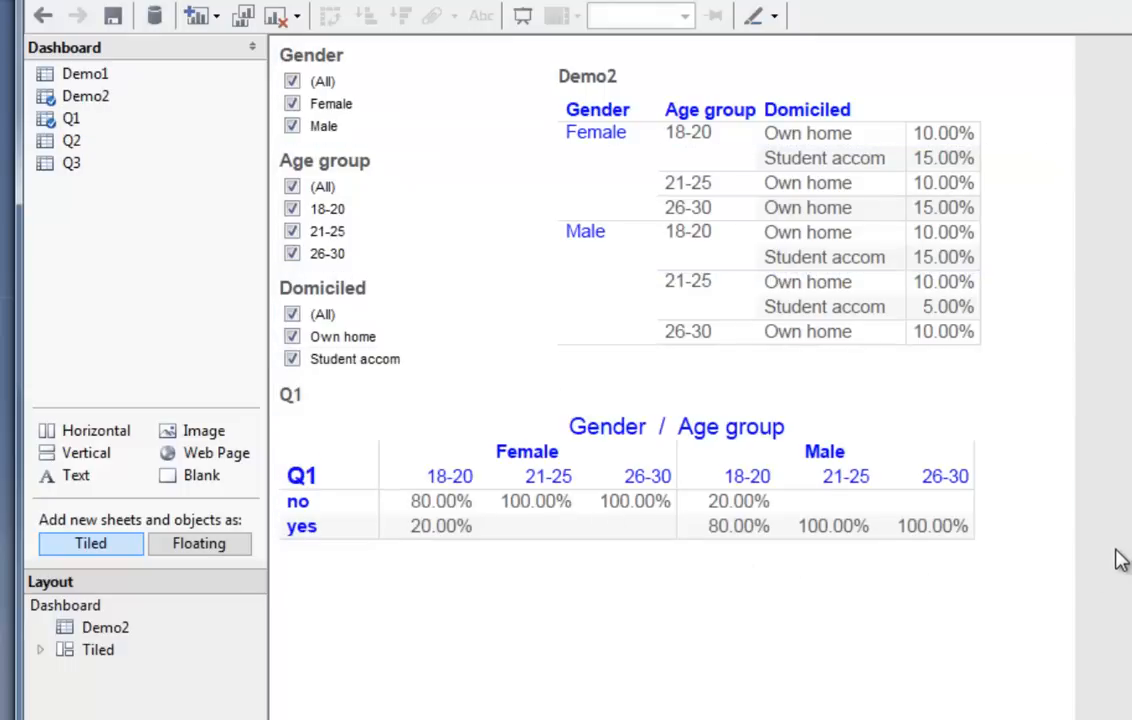
mouse_move(784, 408)
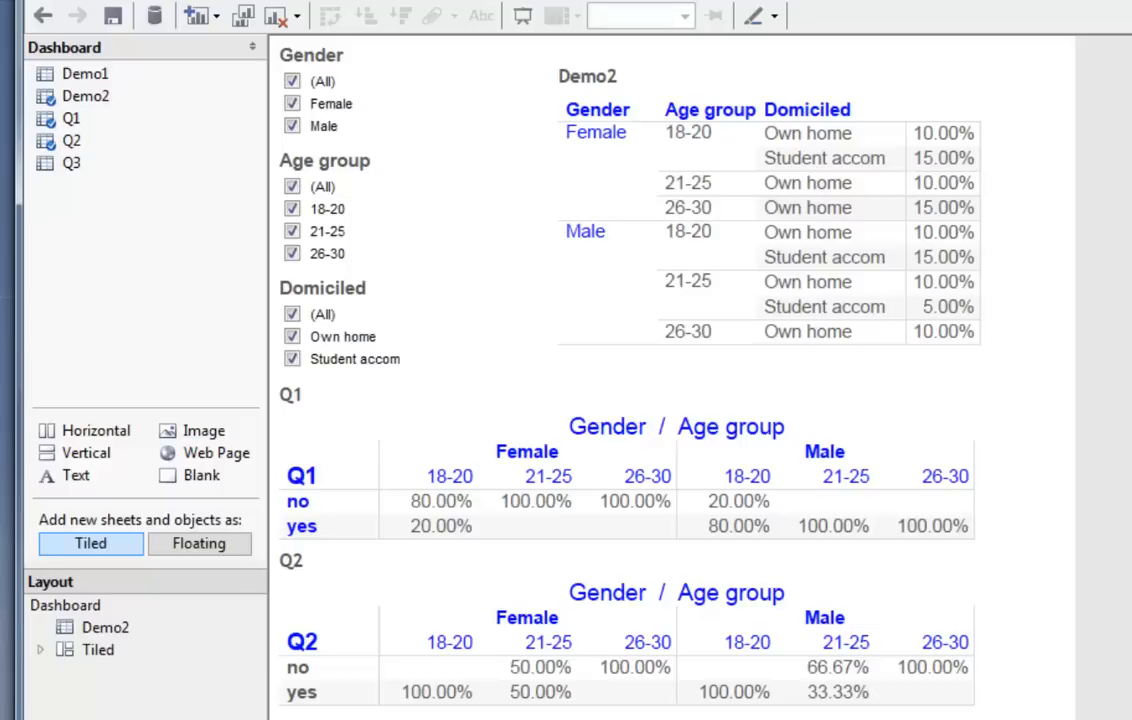
mouse_move(446, 670)
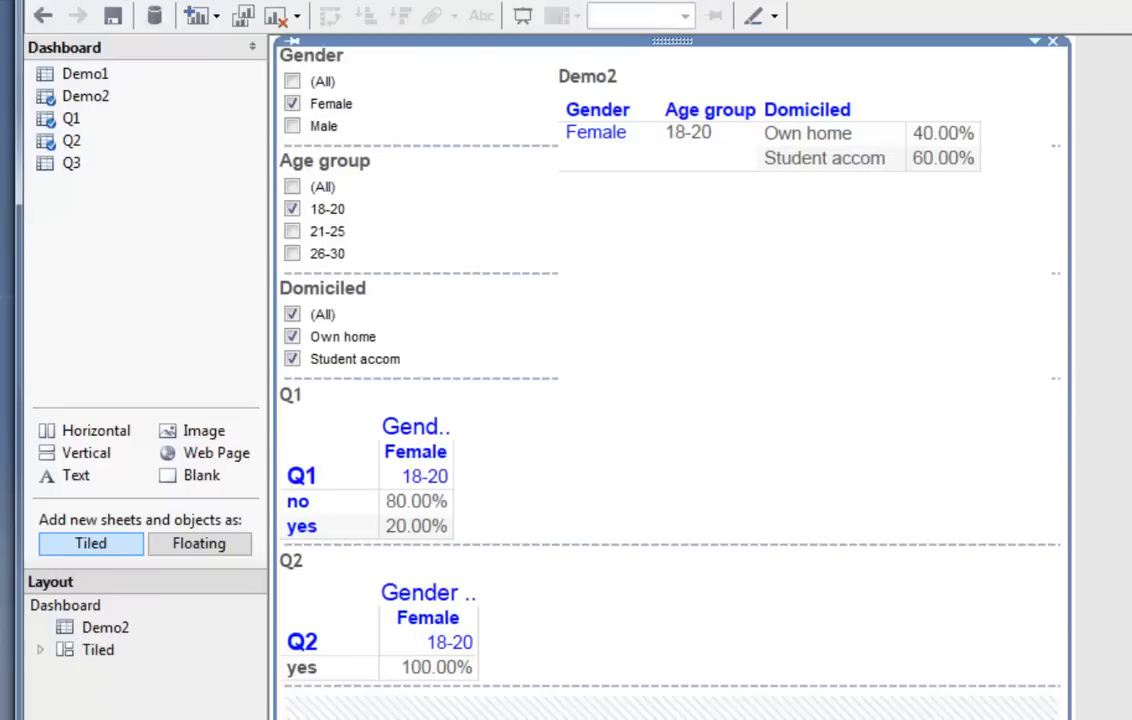
Restore (All) on the Age group and Gender filters after testing them.
click(292, 186)
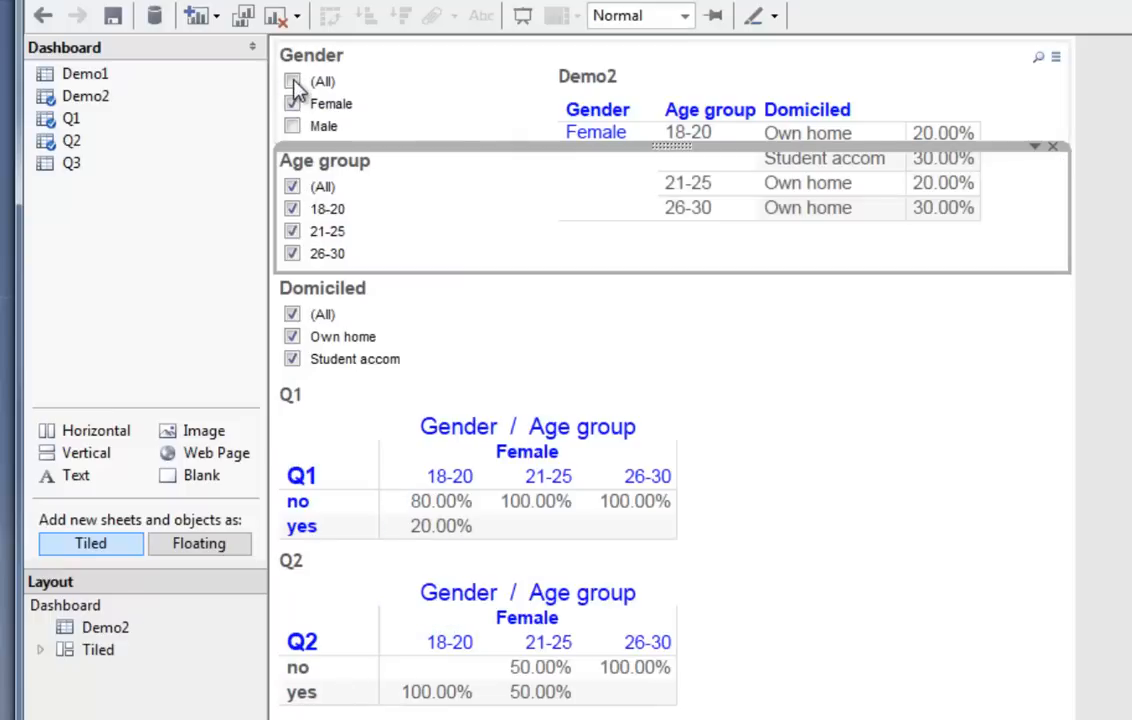
click(292, 80)
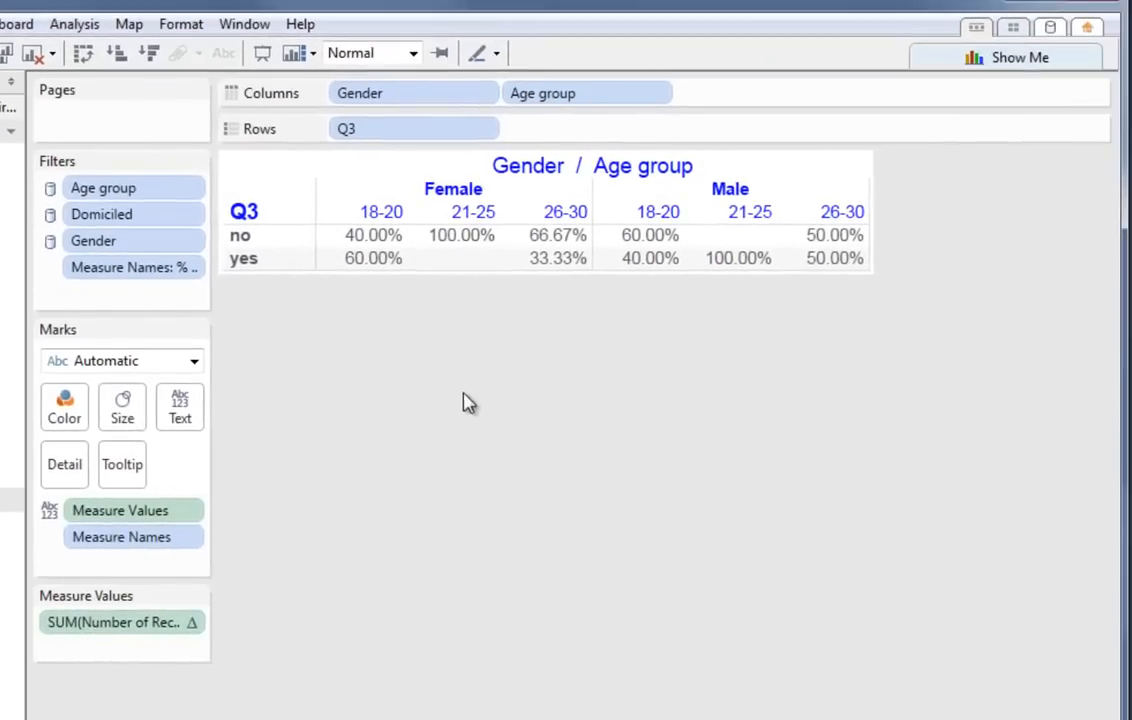
mouse_move(484, 408)
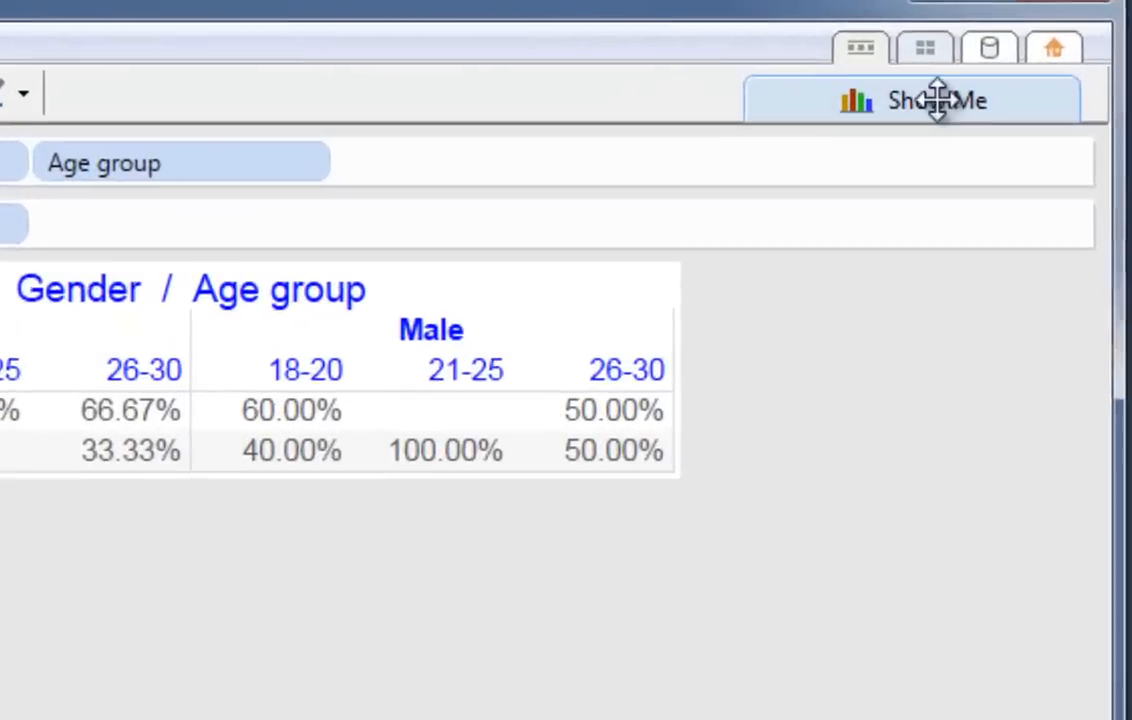
Use Show Me to convert the Q3 table into a highlight table.
click(912, 100)
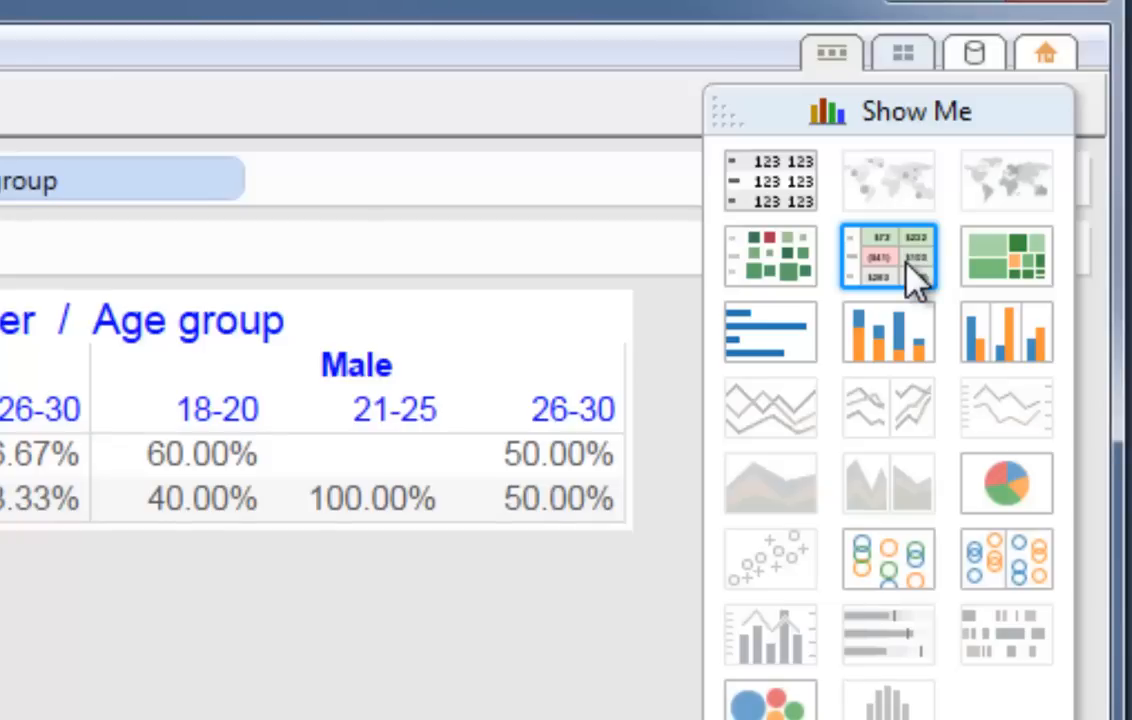
click(888, 256)
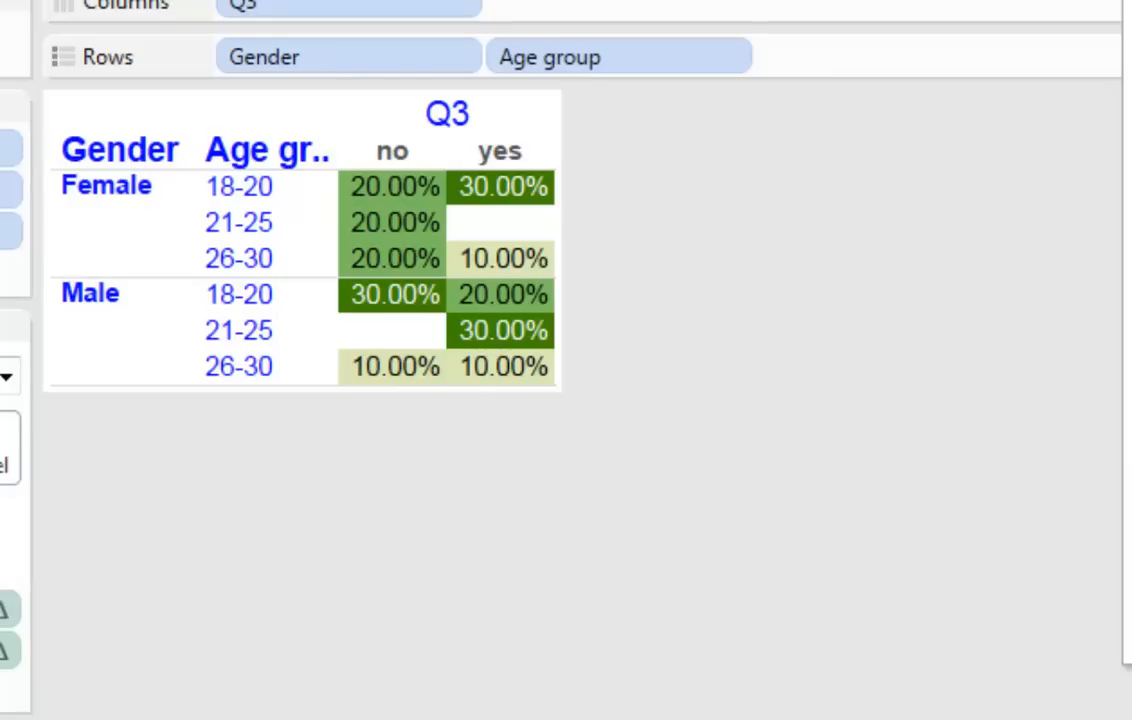
mouse_move(828, 518)
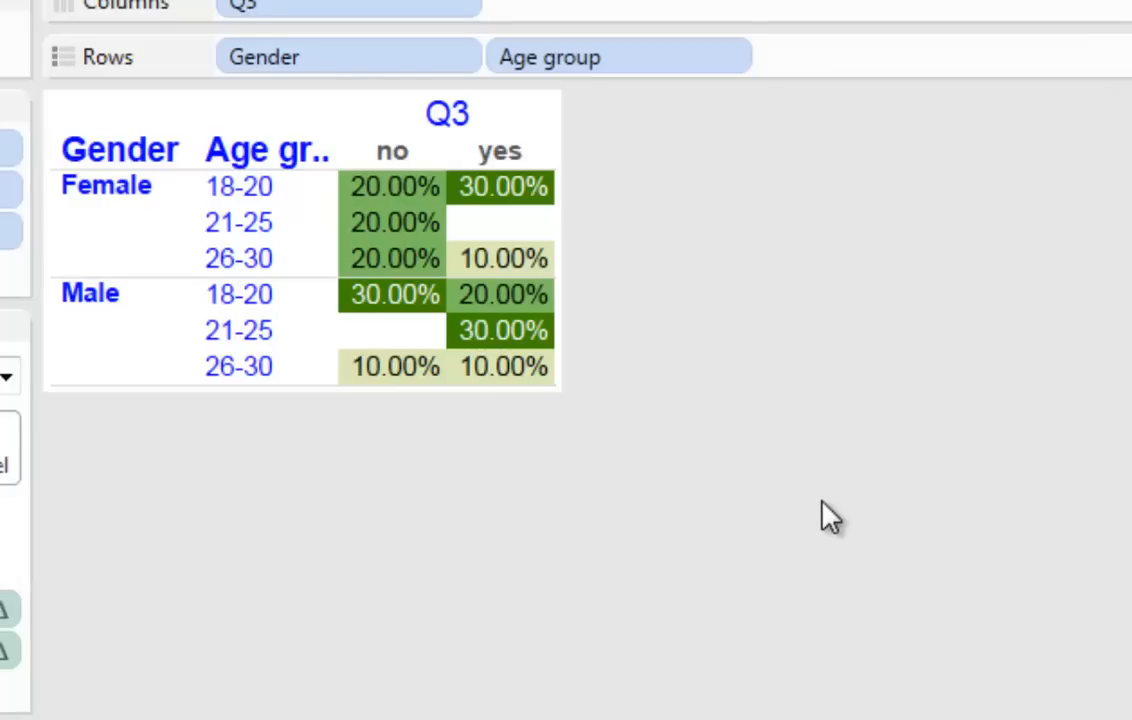
mouse_move(804, 616)
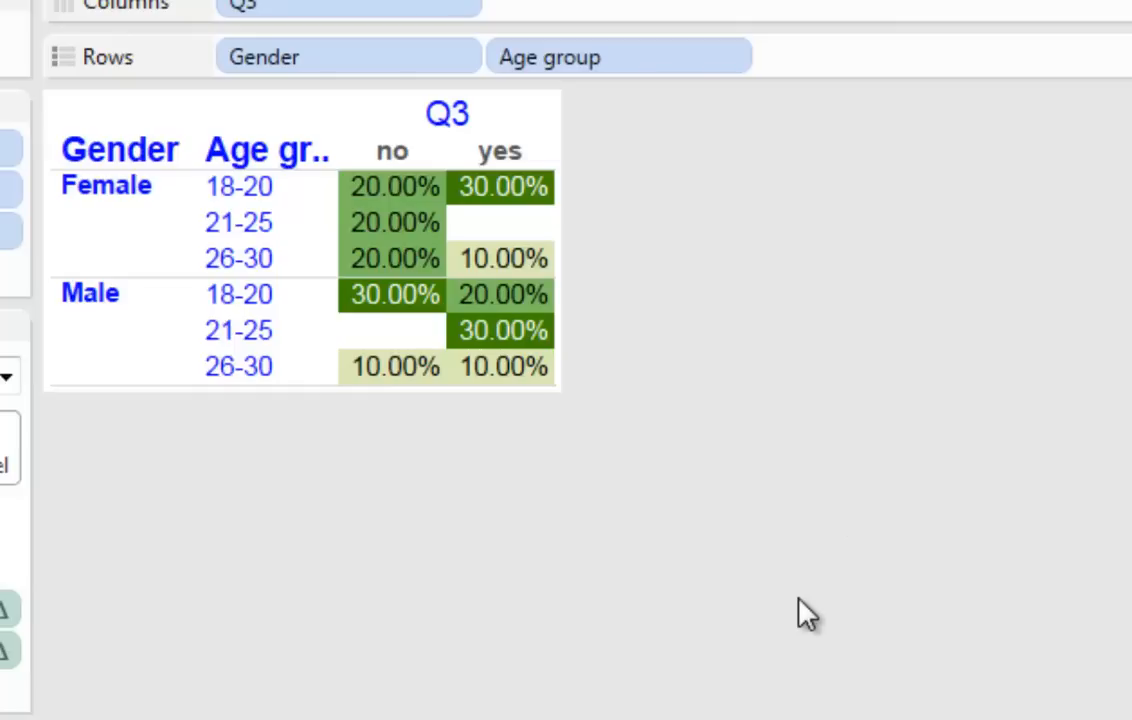
mouse_move(564, 164)
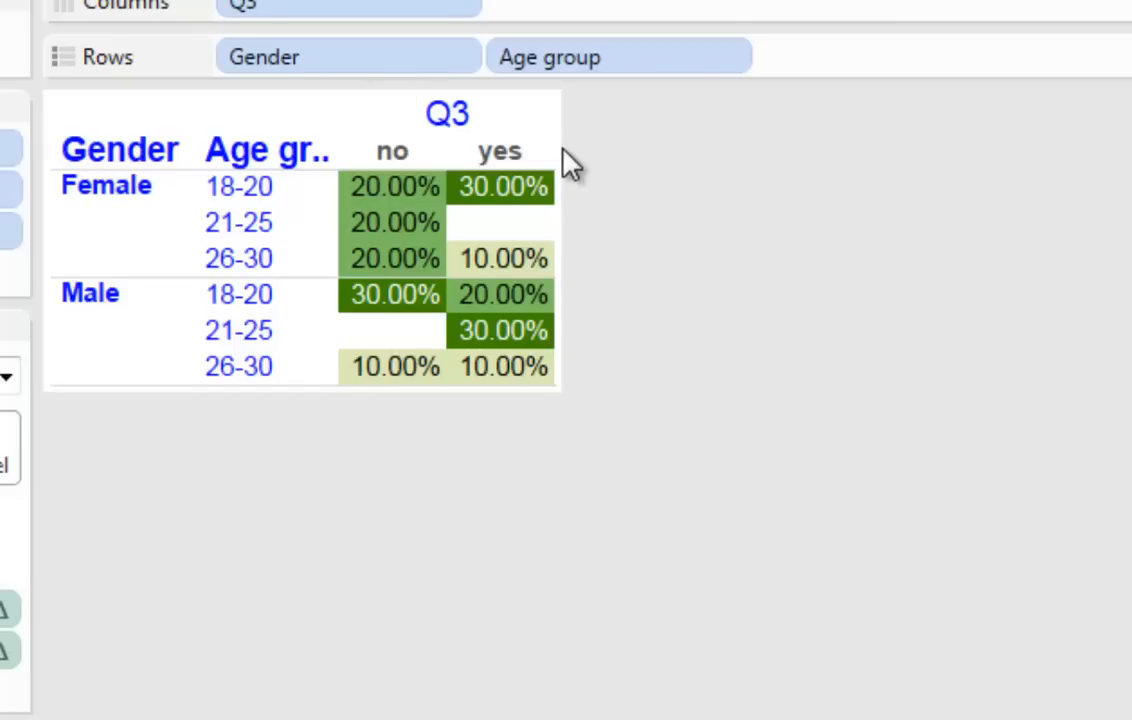
mouse_move(578, 290)
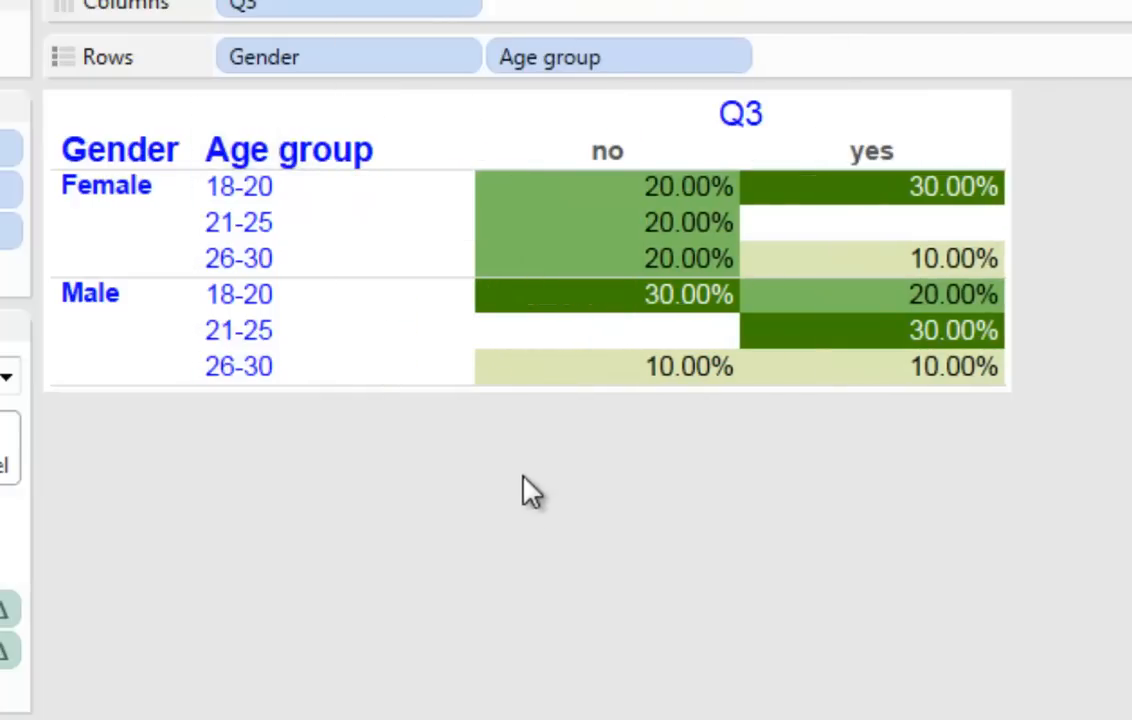
mouse_move(660, 604)
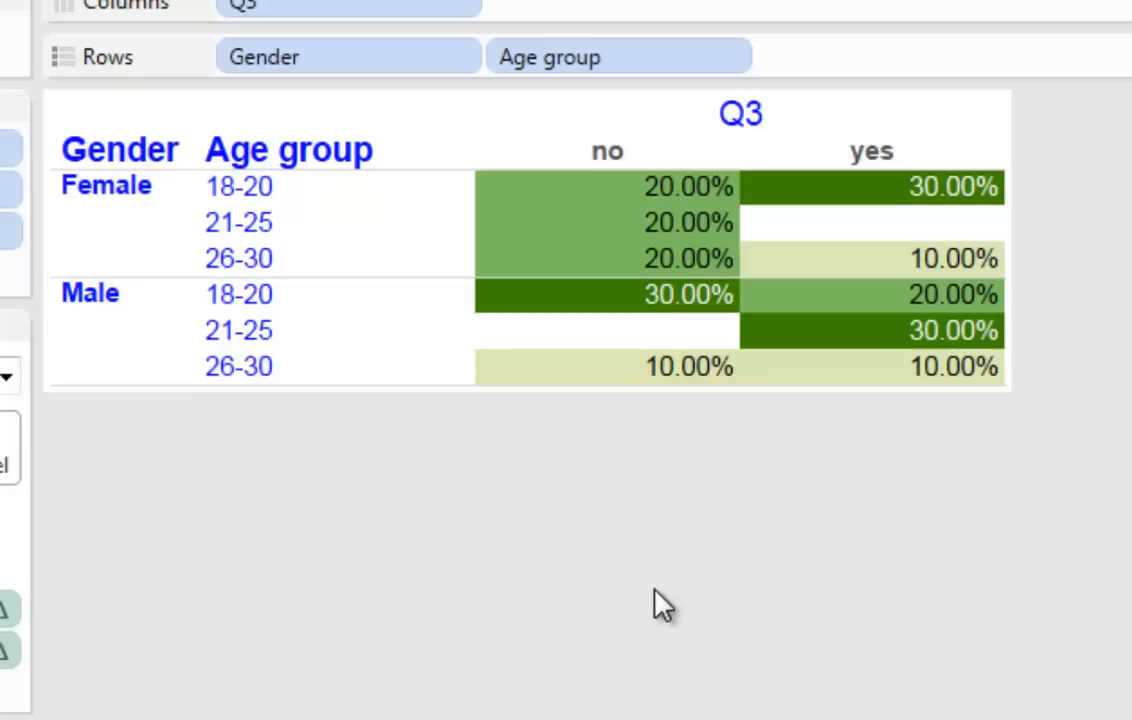